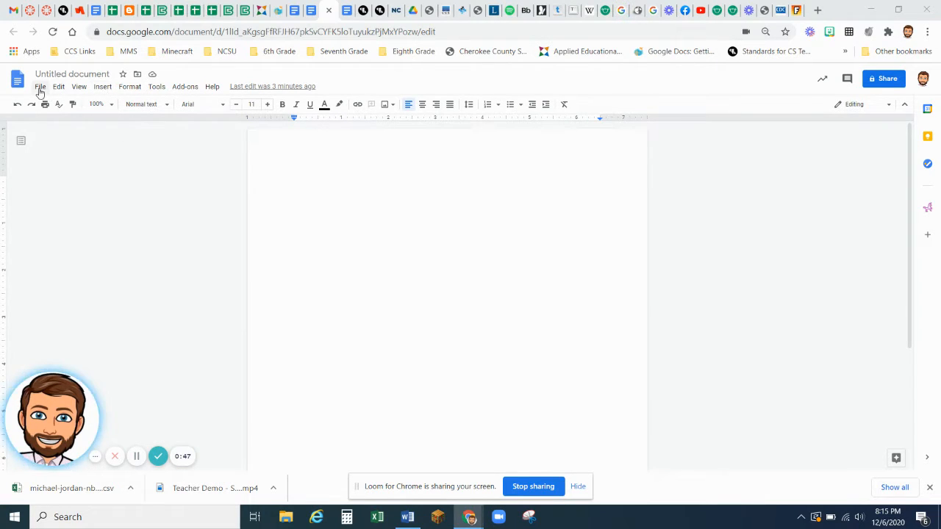
Step: Set the page orientation to Landscape in Page setup and apply it
left_click(41, 85)
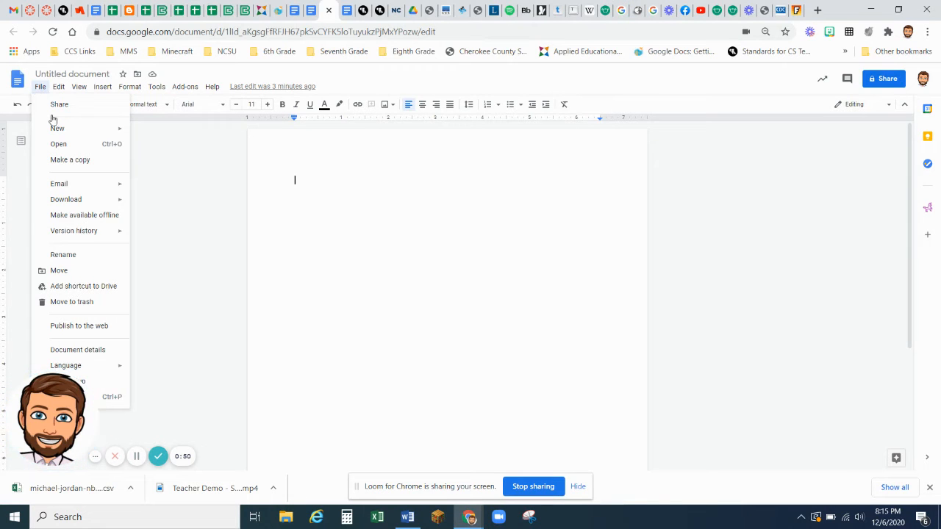
mouse_move(103, 364)
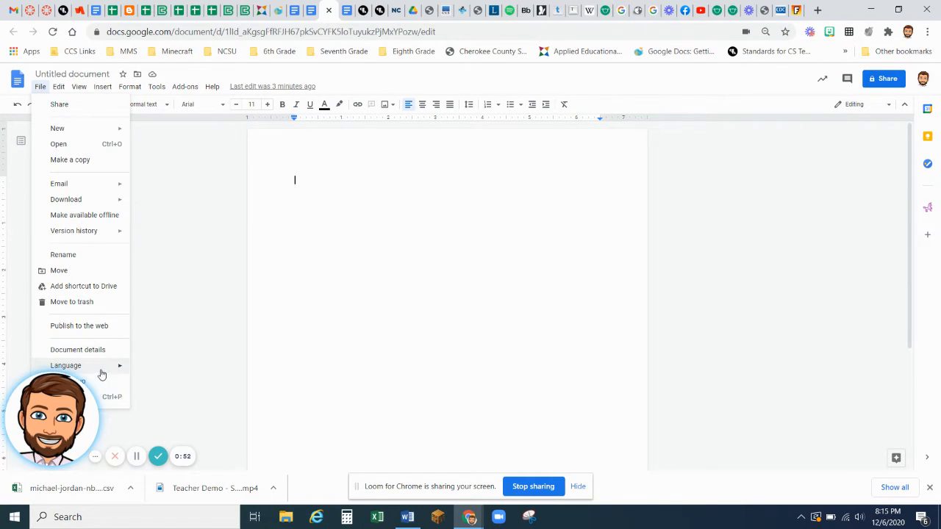
mouse_move(98, 388)
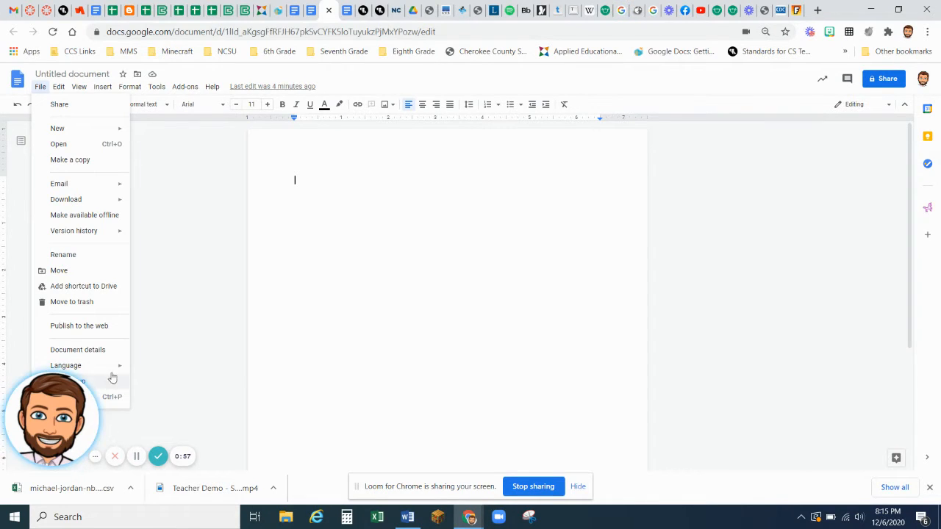
mouse_move(101, 394)
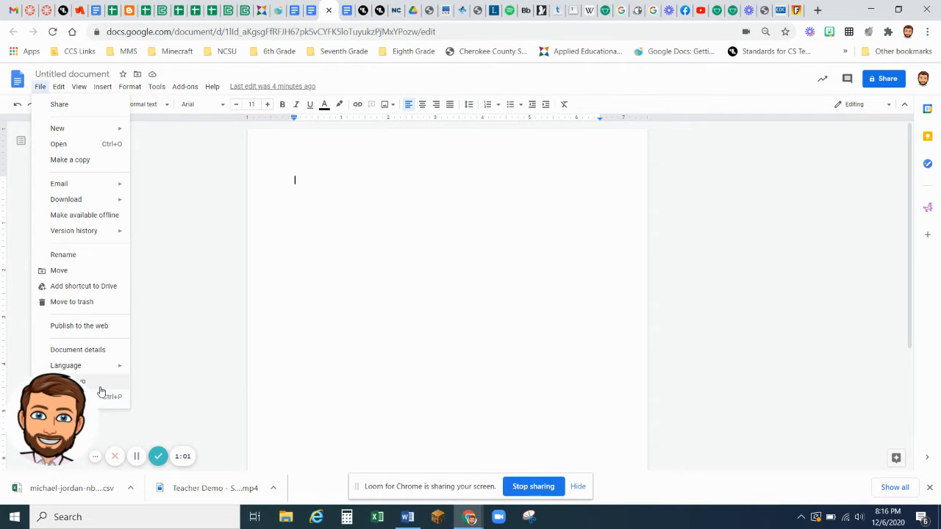
left_click(66, 381)
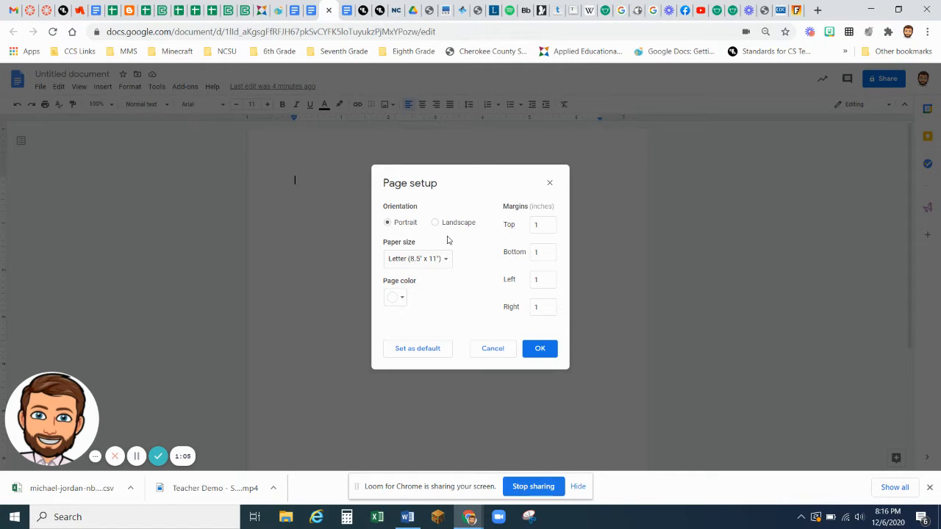
left_click(435, 222)
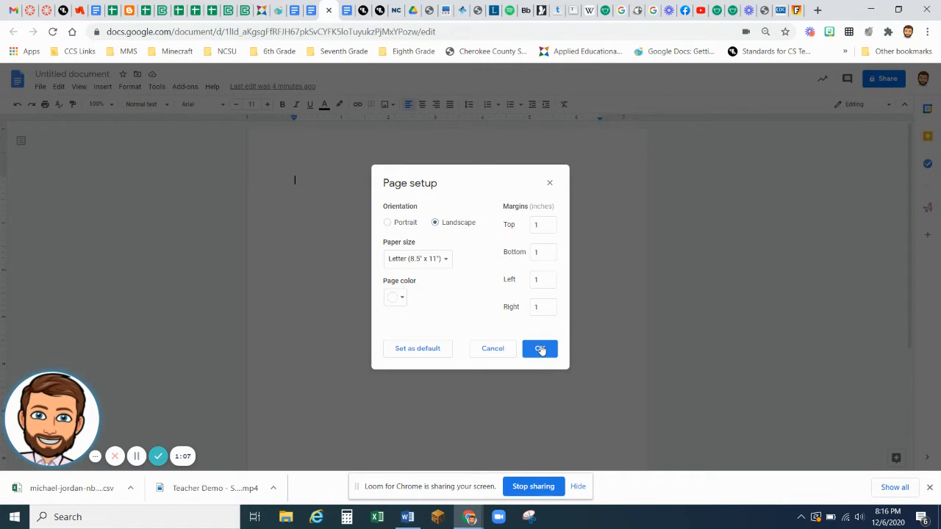
left_click(540, 348)
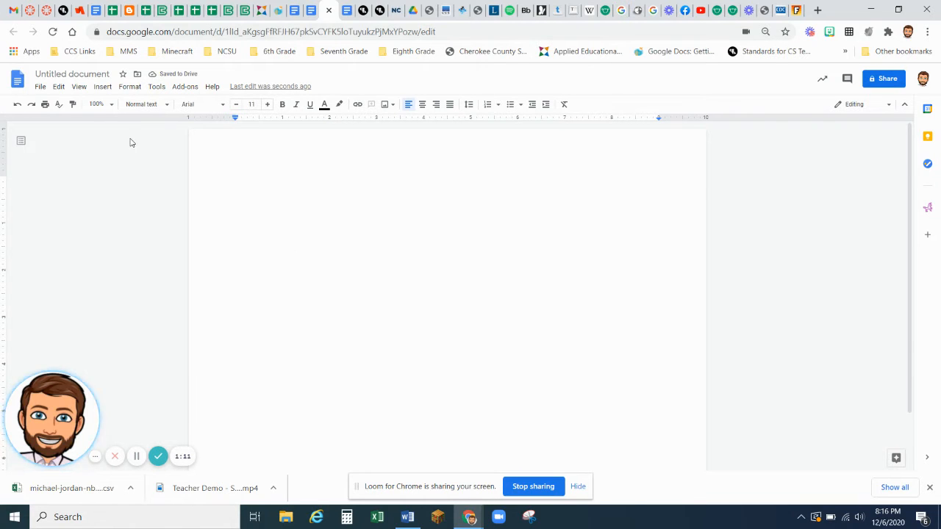
Step: Insert a three-column table with about 19 rows onto the page
left_click(103, 85)
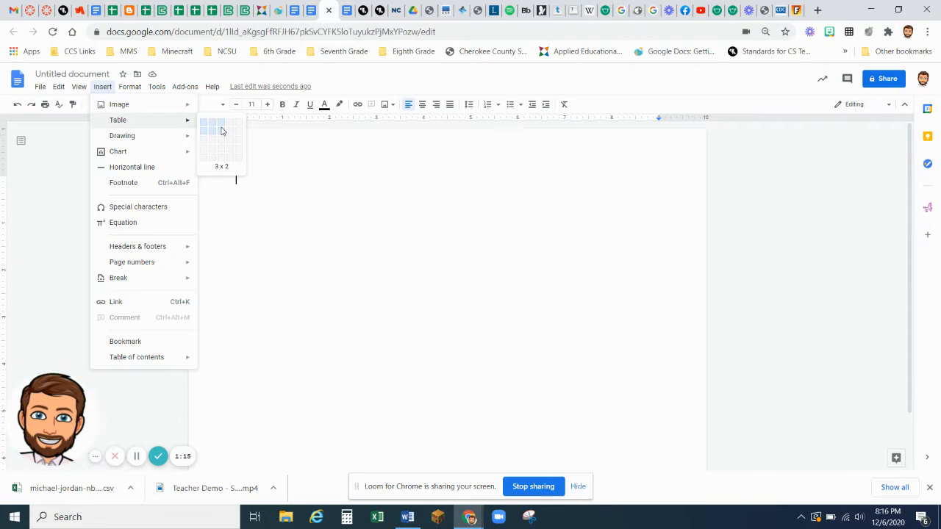
mouse_move(209, 126)
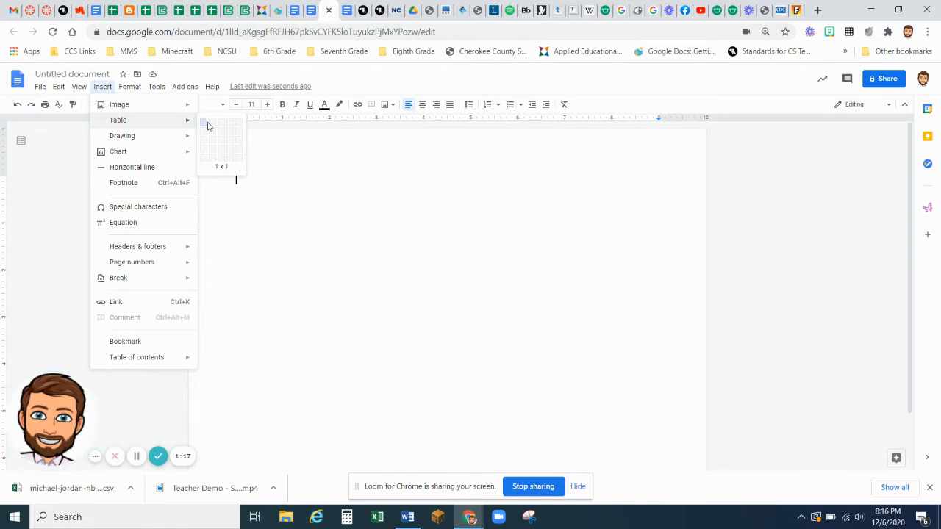
mouse_move(224, 150)
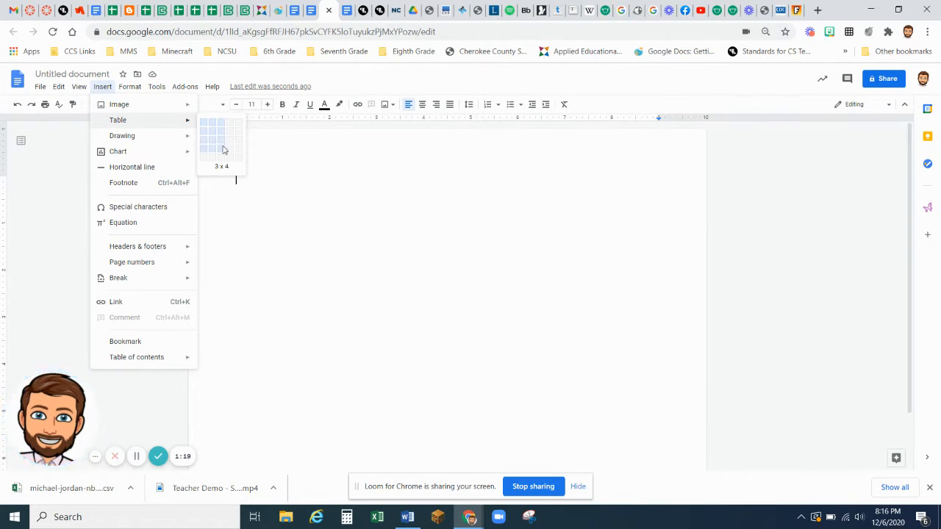
mouse_move(221, 214)
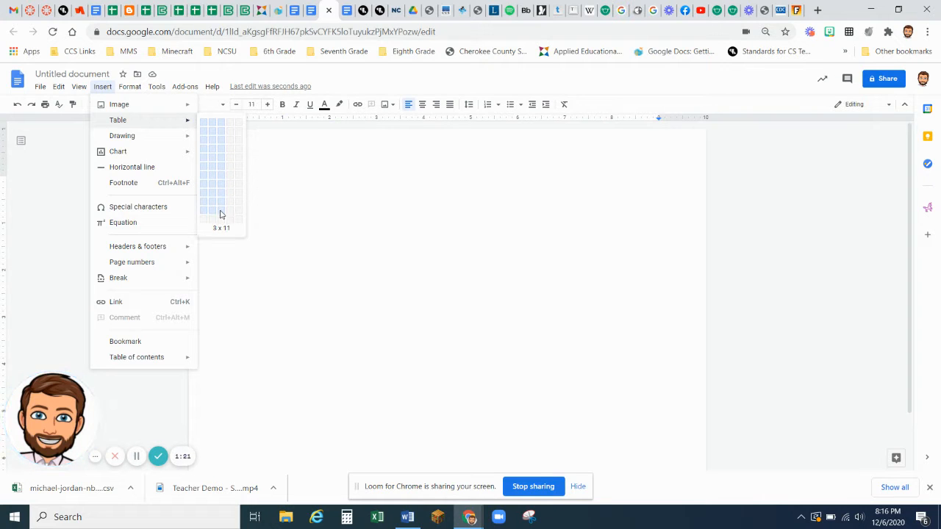
mouse_move(221, 256)
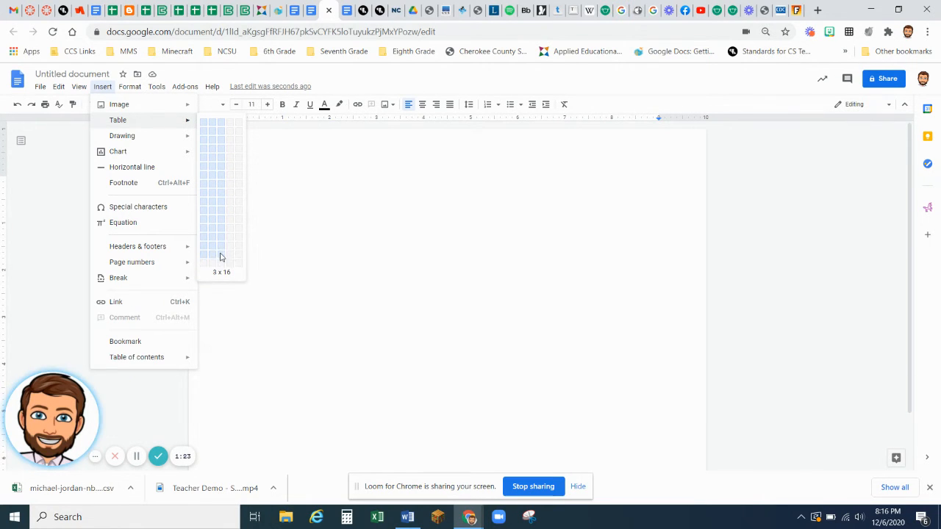
mouse_move(221, 277)
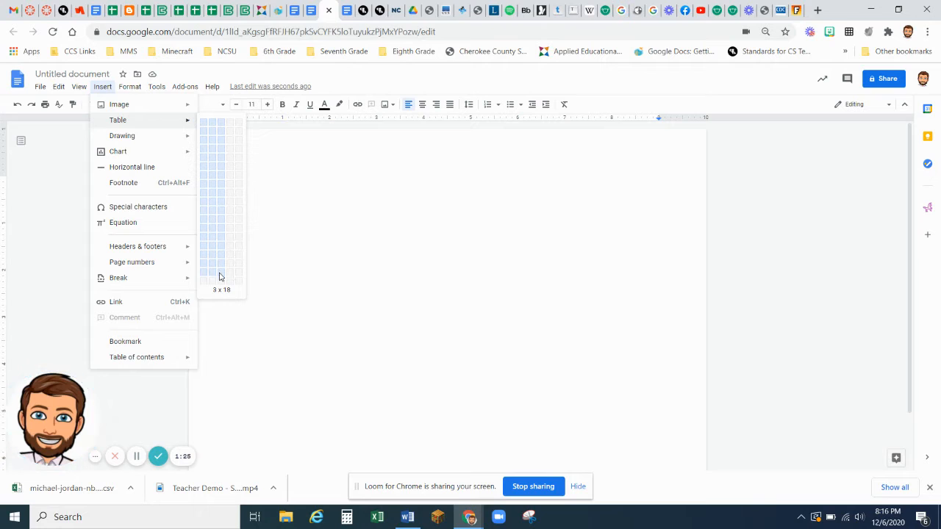
mouse_move(221, 285)
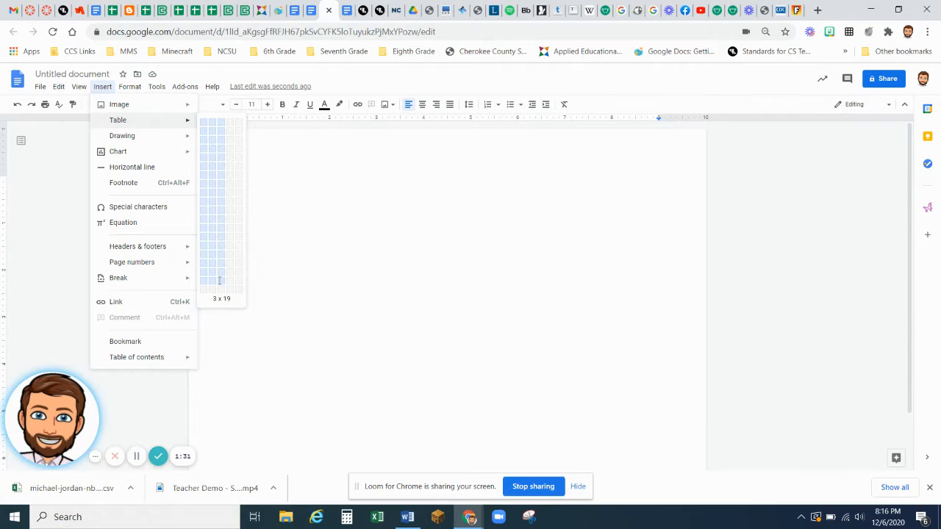
left_click(220, 281)
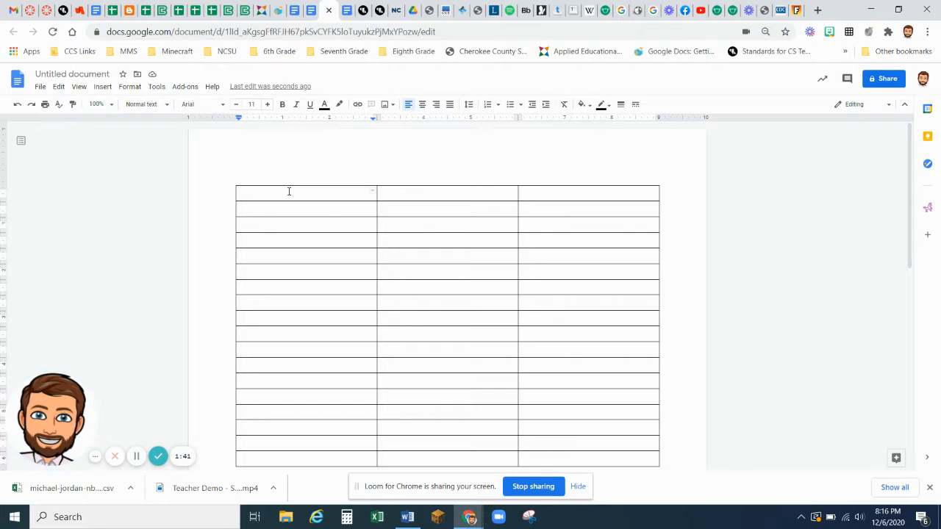
Step: Enter the headings State, Total Cases and 7 Day Cases in the top row
type("St")
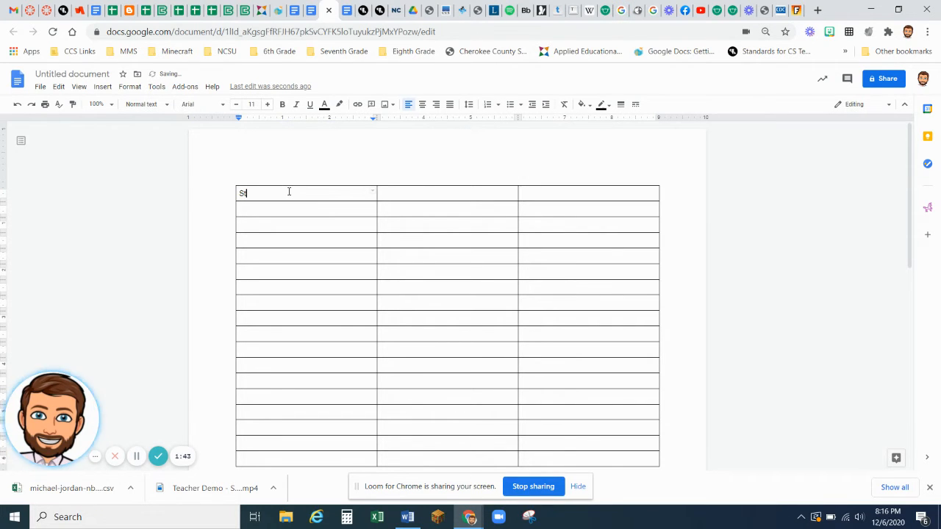
type("ate")
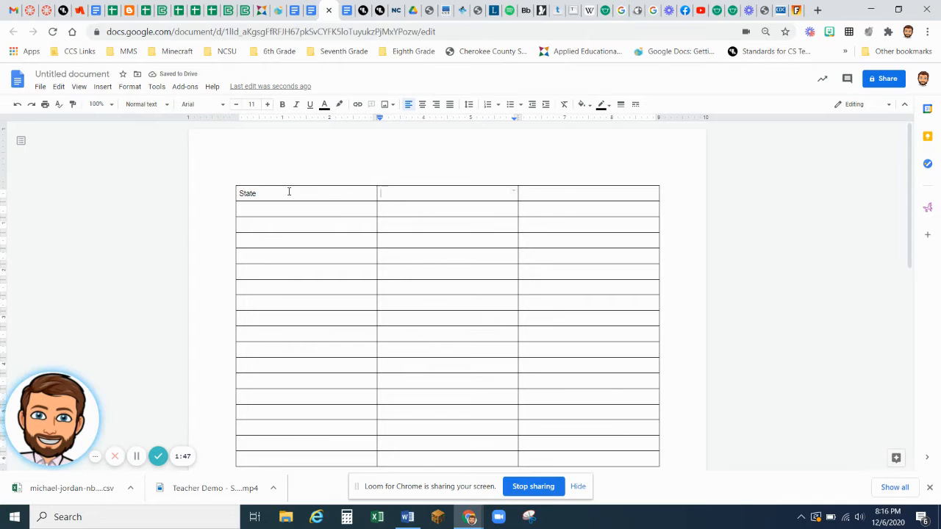
type("Totl")
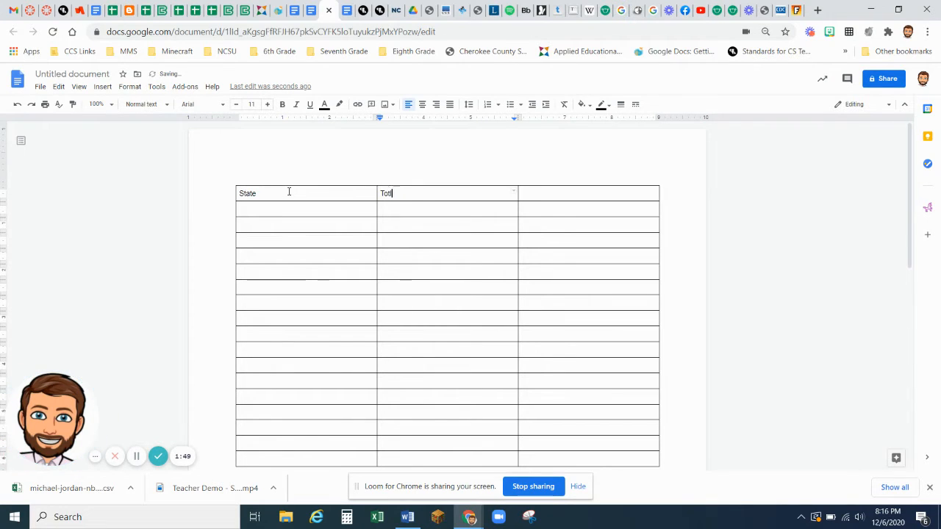
type("al Cases")
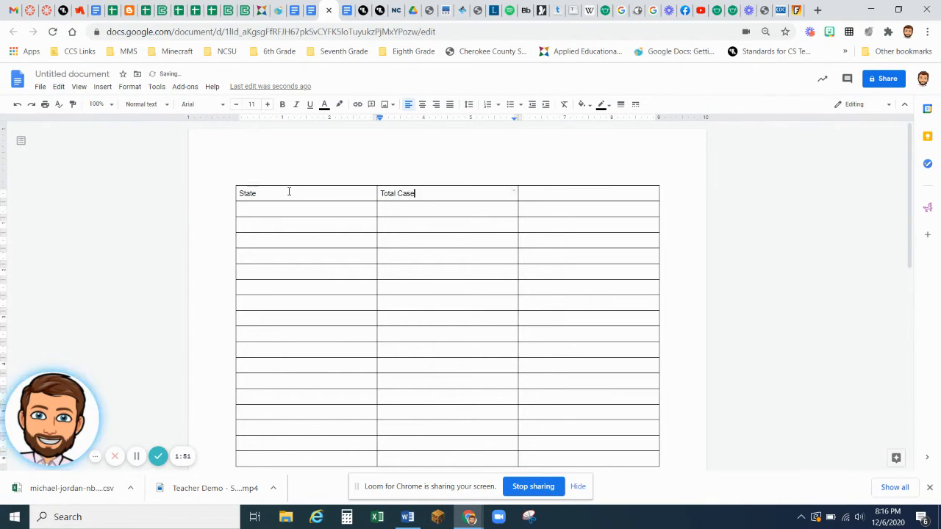
type("s")
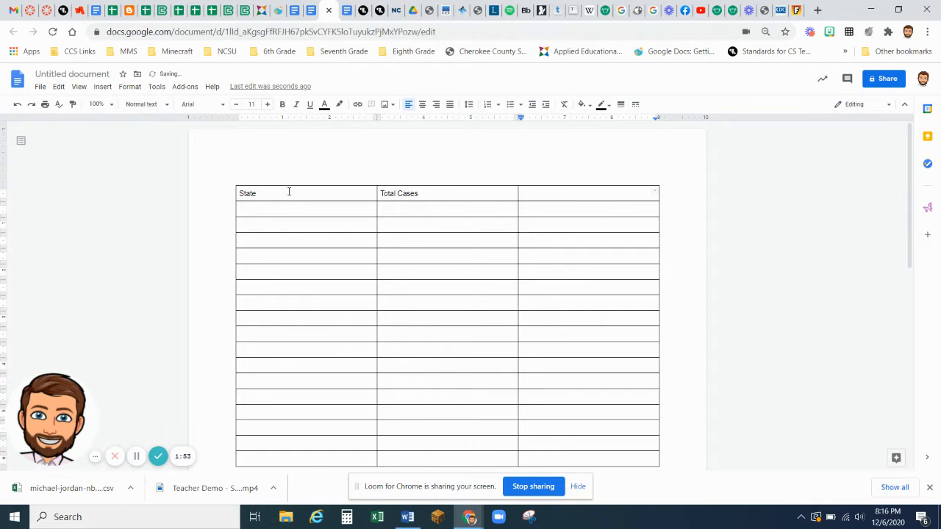
type("7 Day C")
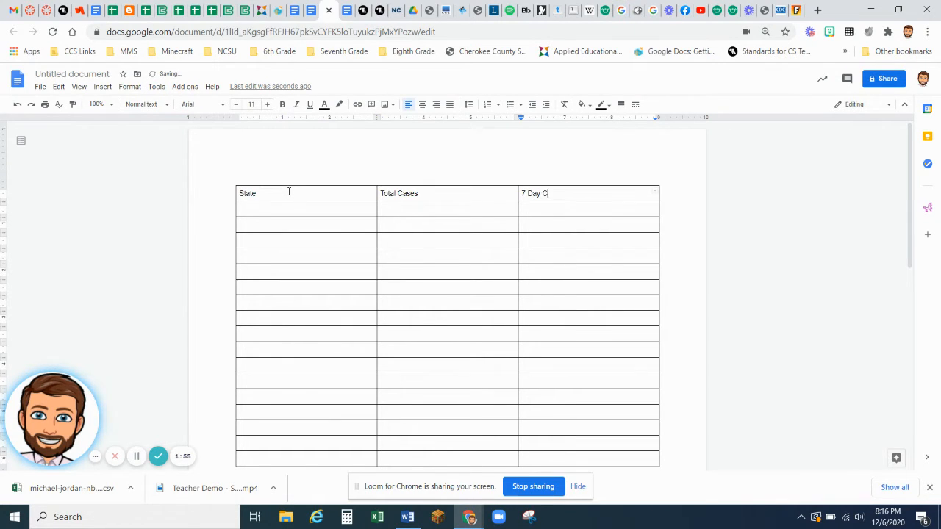
type("ases")
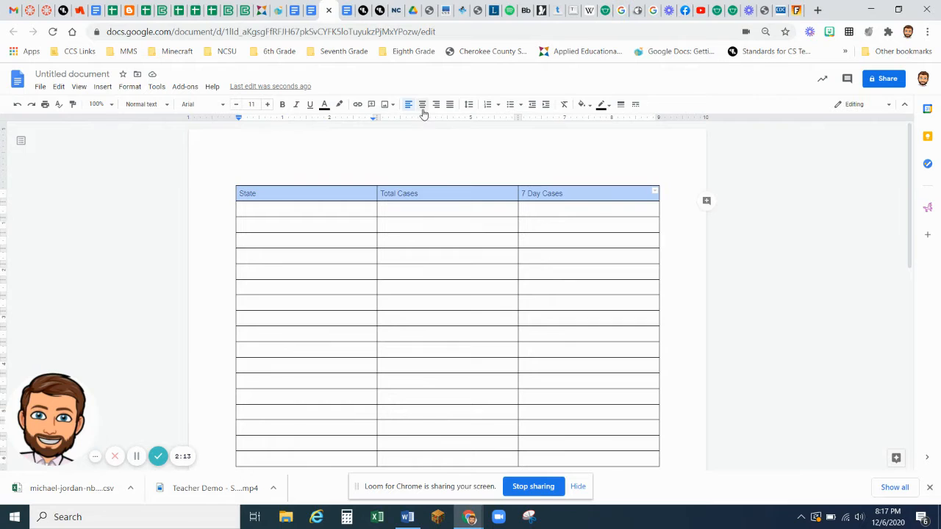
Step: Center-align the header labels State, Total Cases and 7 Day Cases
left_click(422, 103)
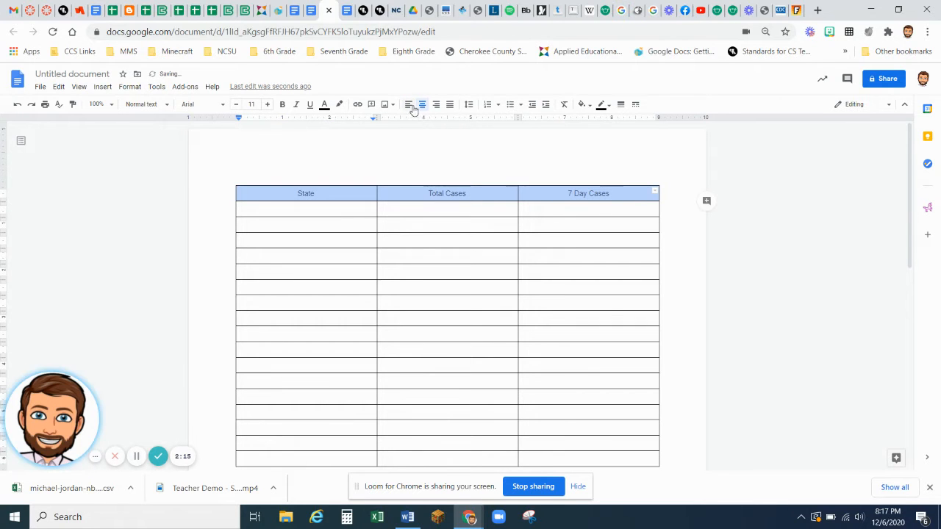
left_click(320, 208)
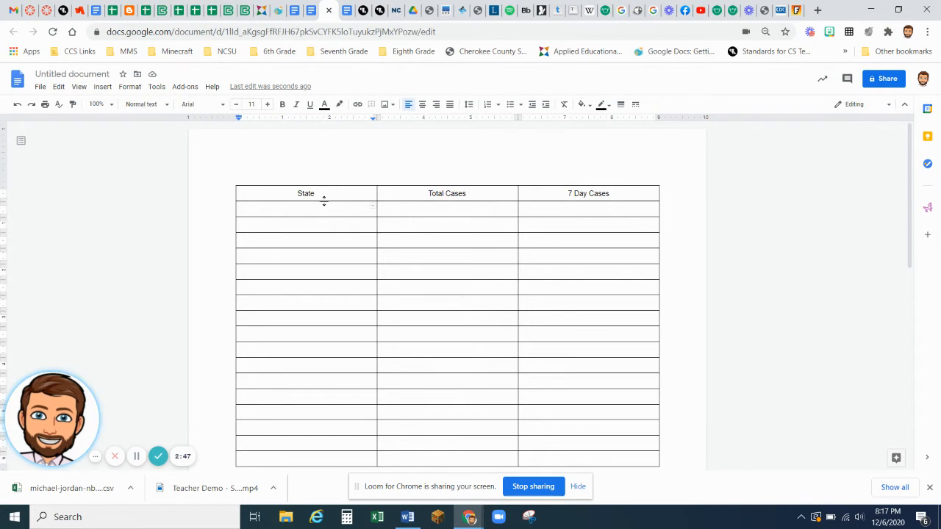
Step: Enter Alabama and Arkansas in the first two rows under State
type("Alabama")
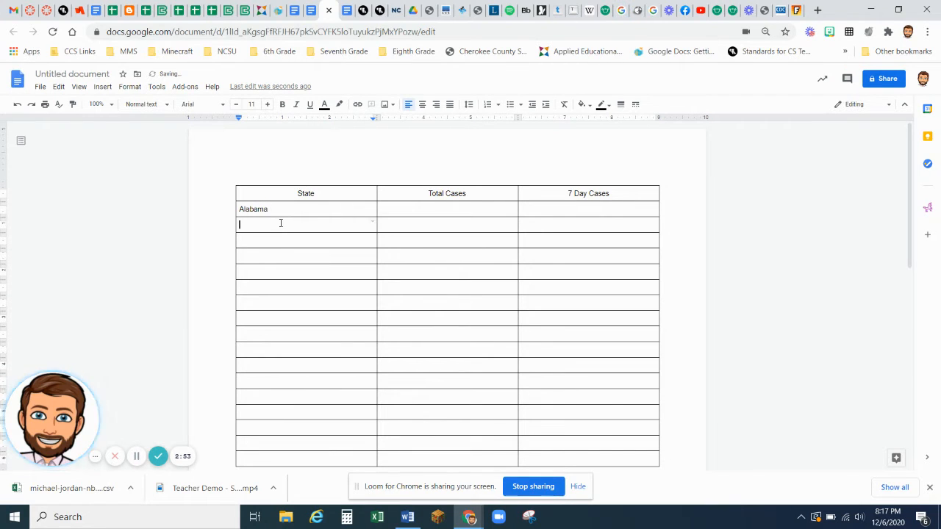
type("Ar")
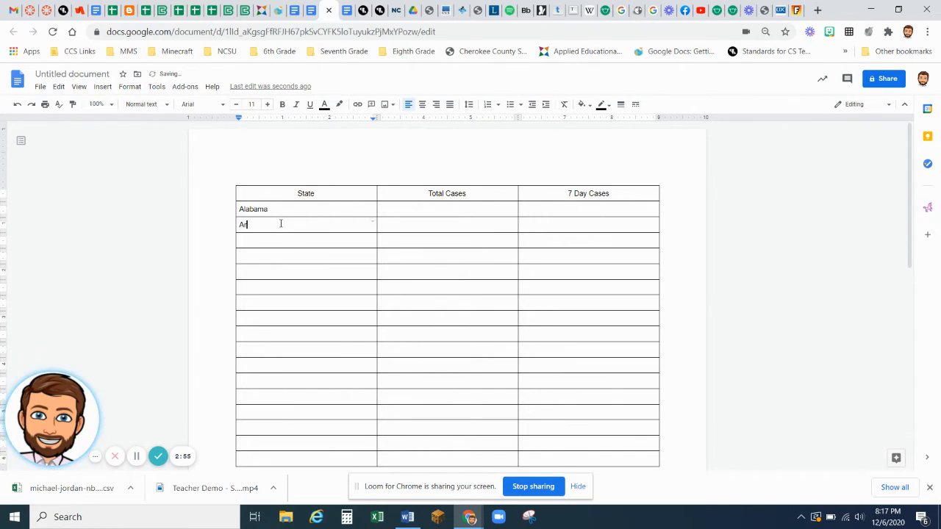
type("kansas")
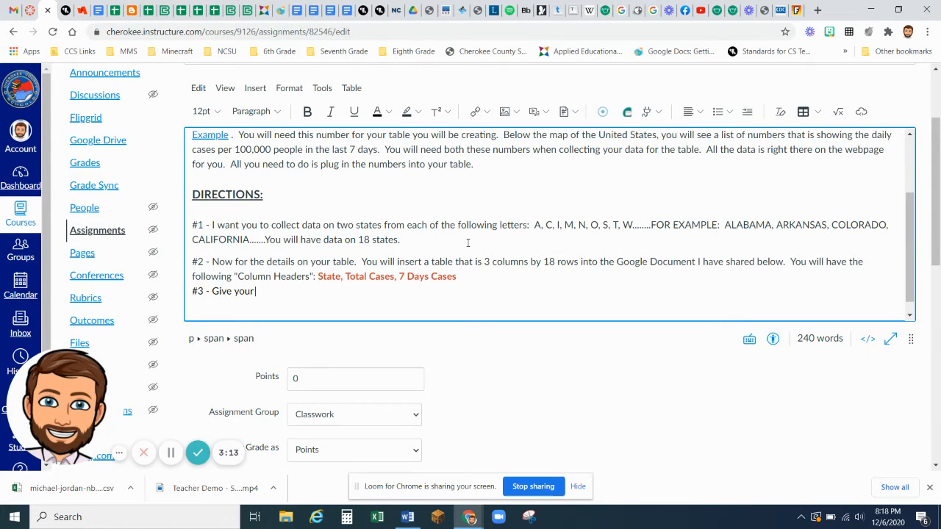
scroll("up", 3)
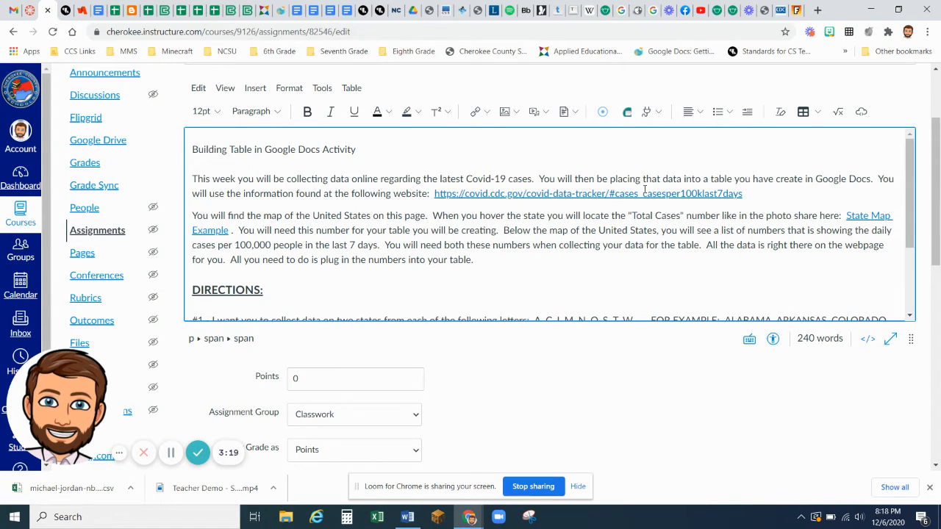
mouse_move(804, 215)
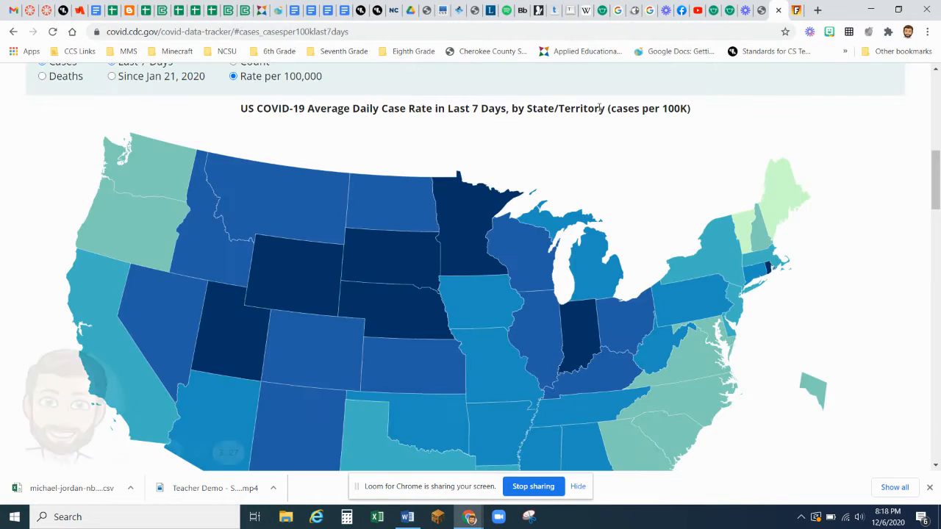
scroll("up", 3)
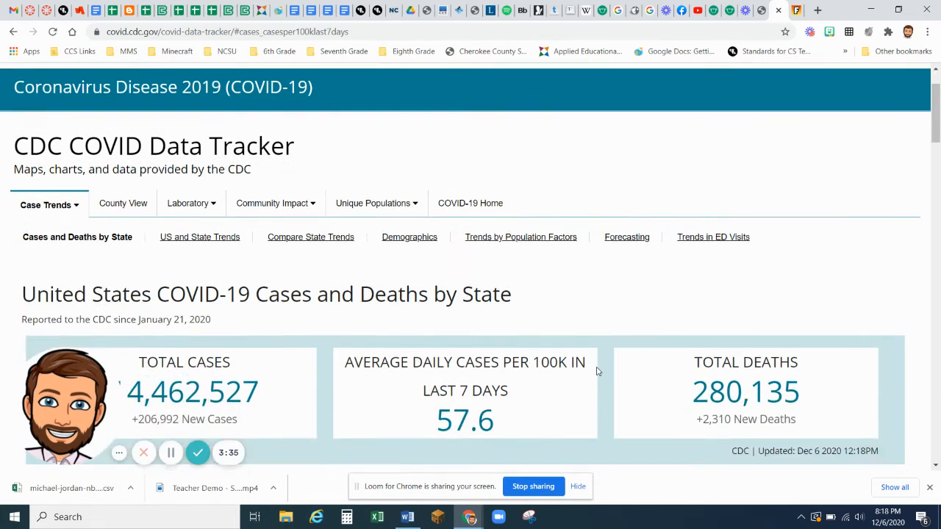
scroll("down", 3)
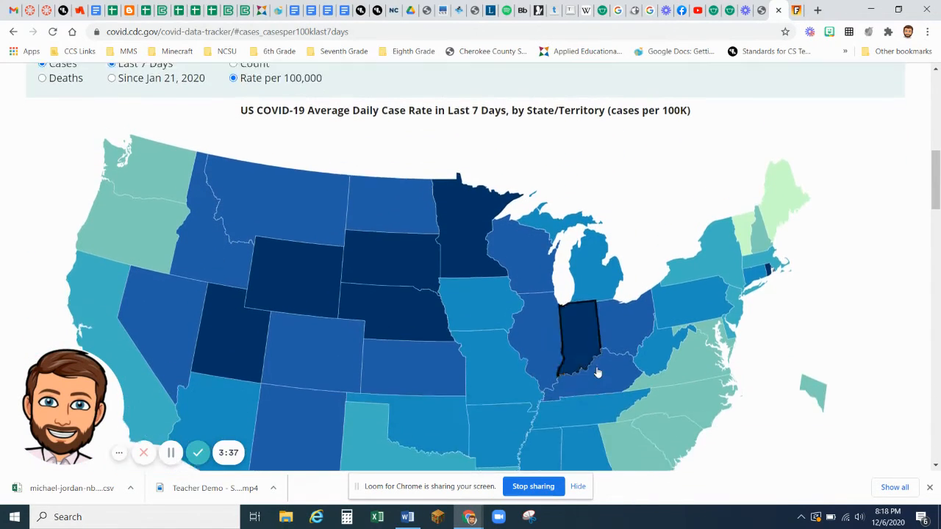
scroll("down", 3)
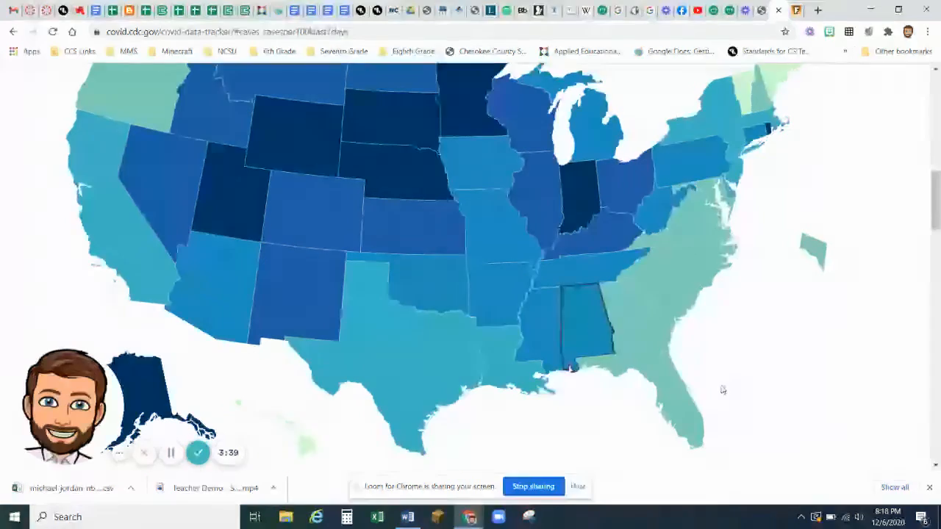
mouse_move(582, 328)
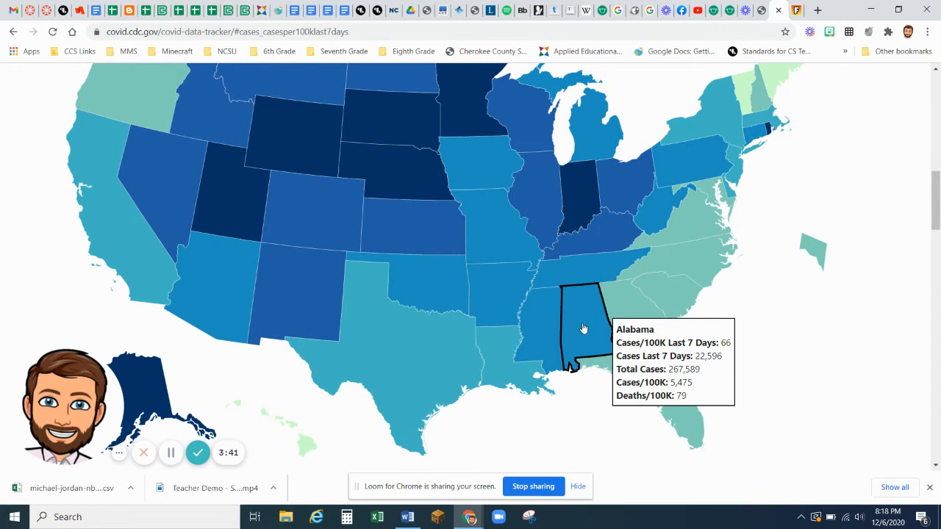
mouse_move(544, 316)
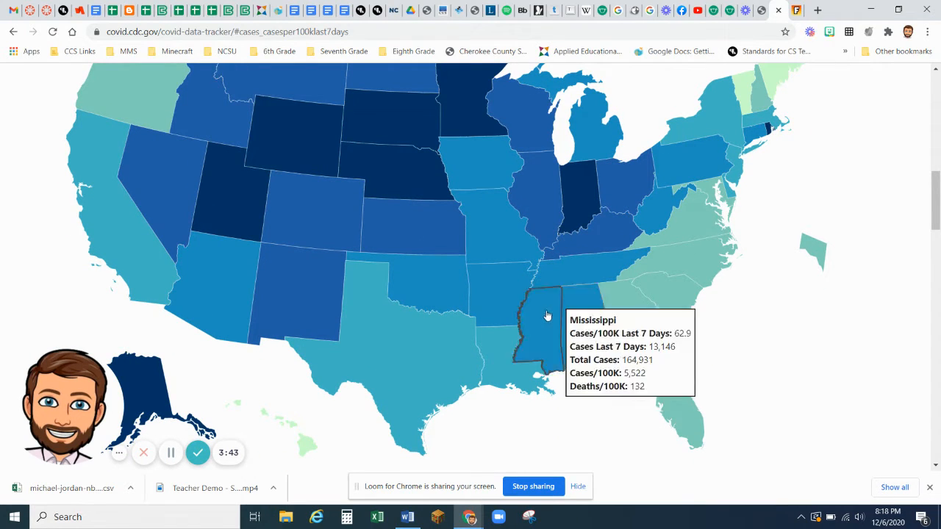
mouse_move(492, 287)
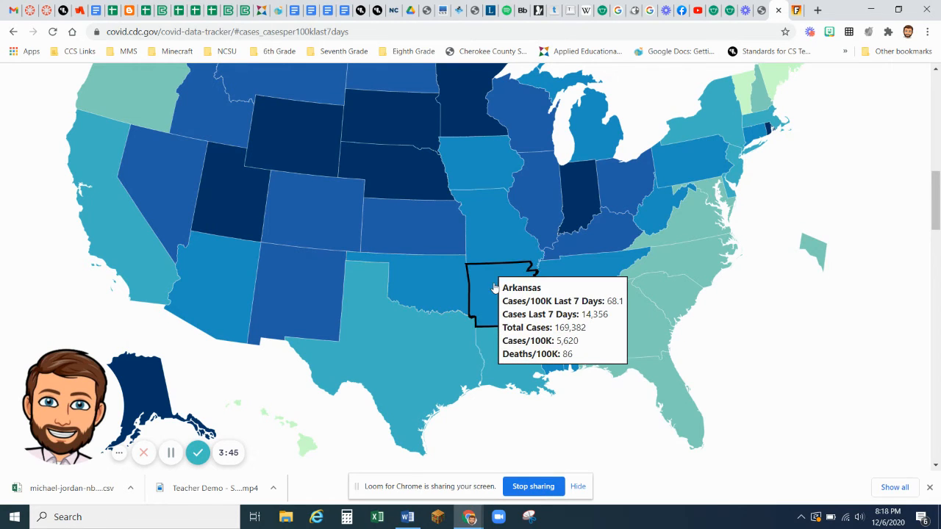
mouse_move(571, 314)
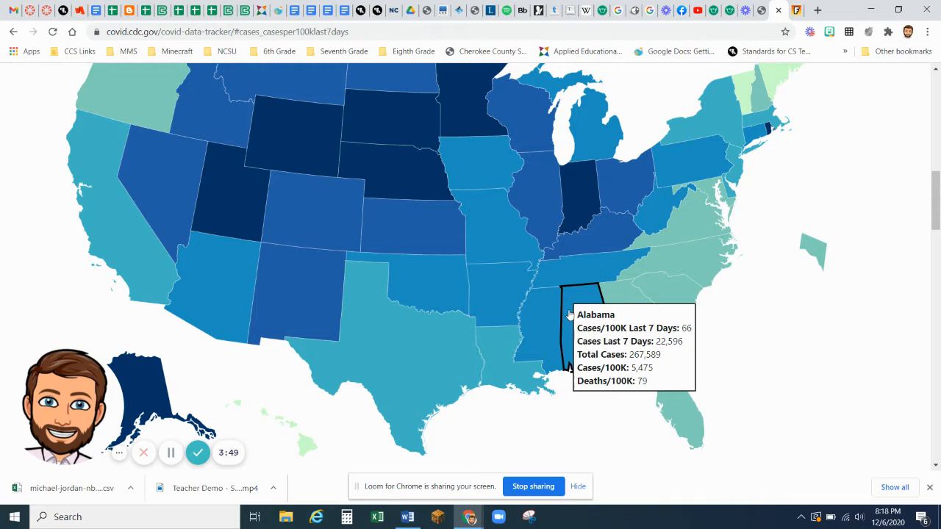
mouse_move(610, 307)
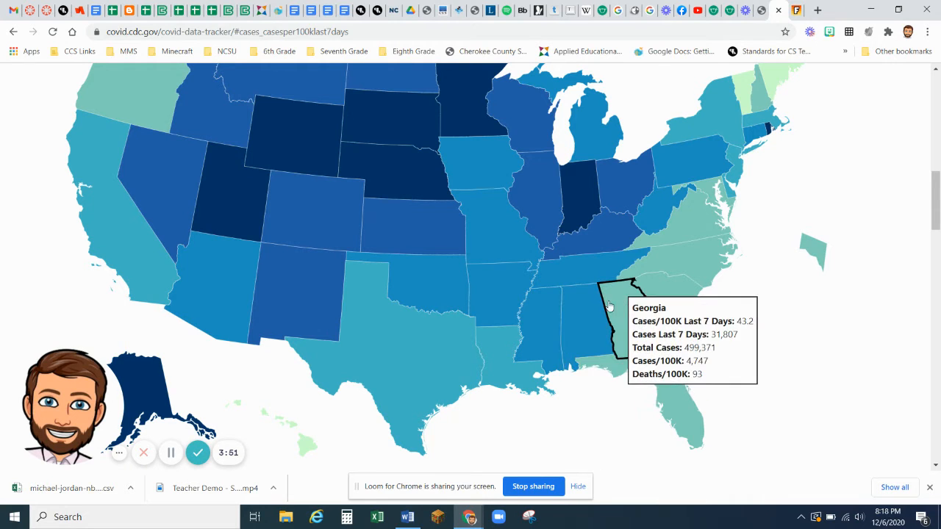
mouse_move(579, 309)
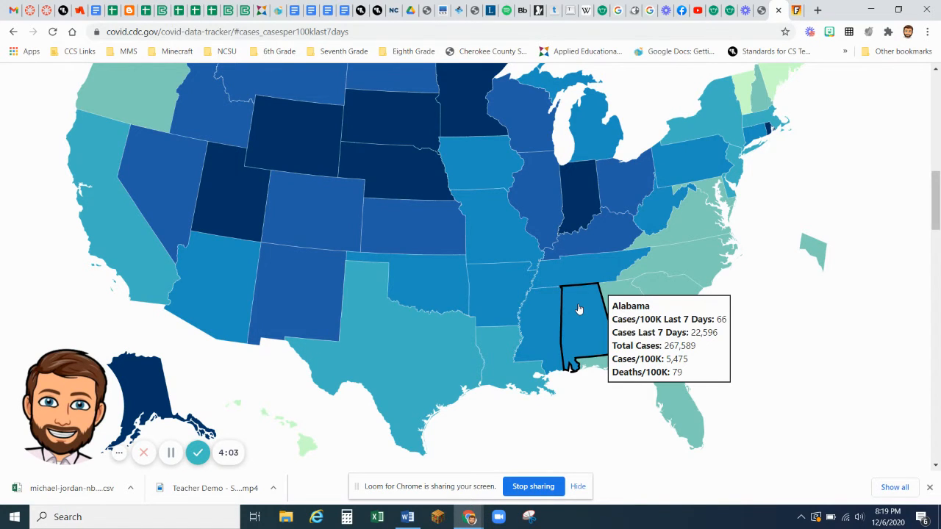
mouse_move(340, 412)
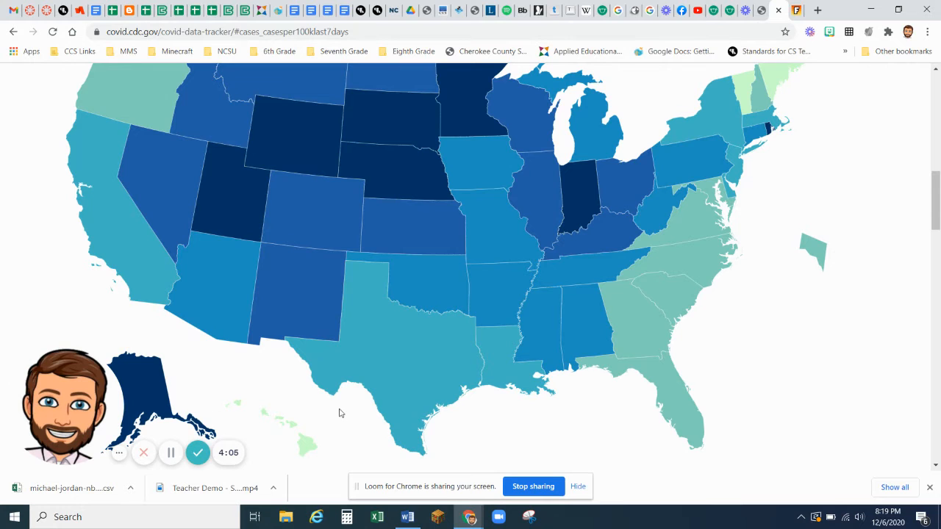
mouse_move(588, 336)
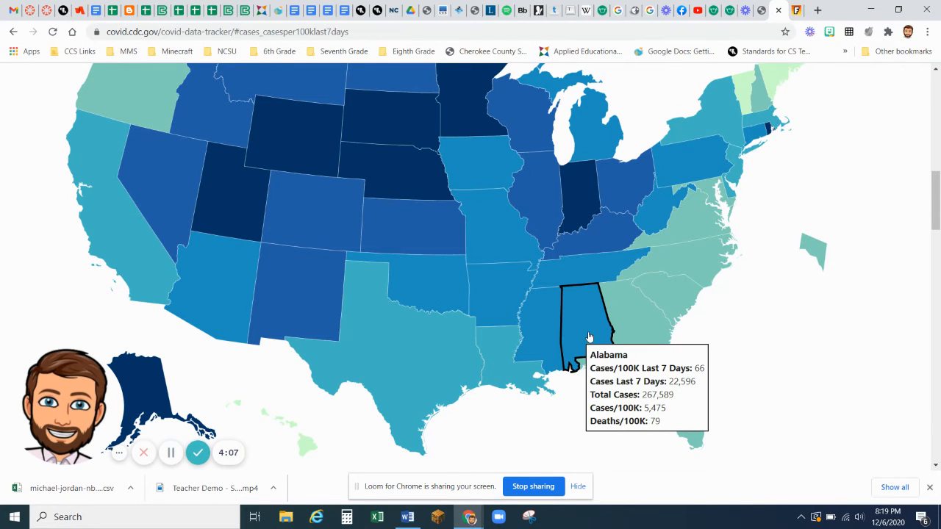
mouse_move(590, 338)
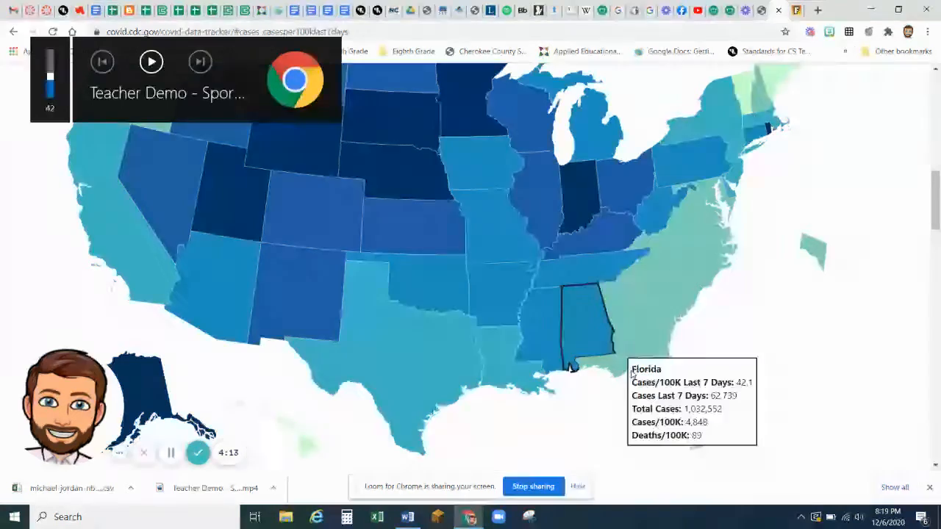
mouse_move(587, 330)
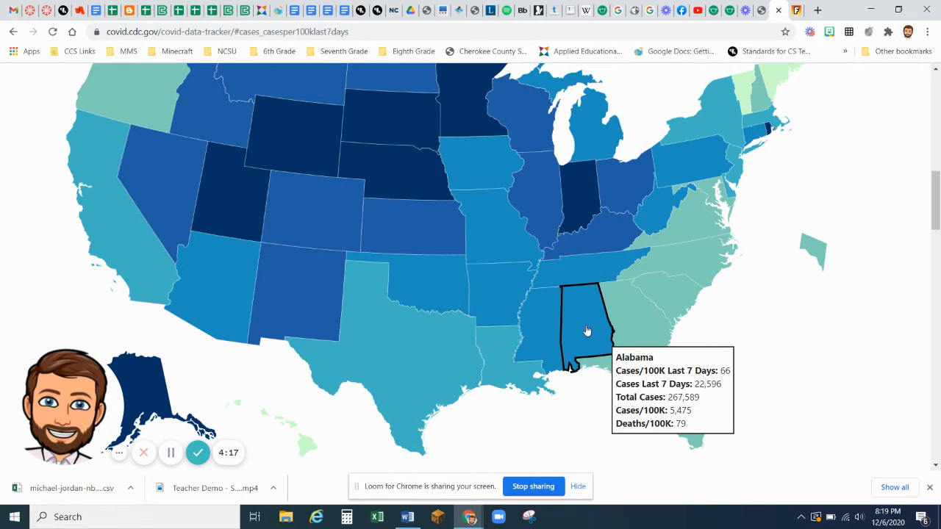
mouse_move(344, 10)
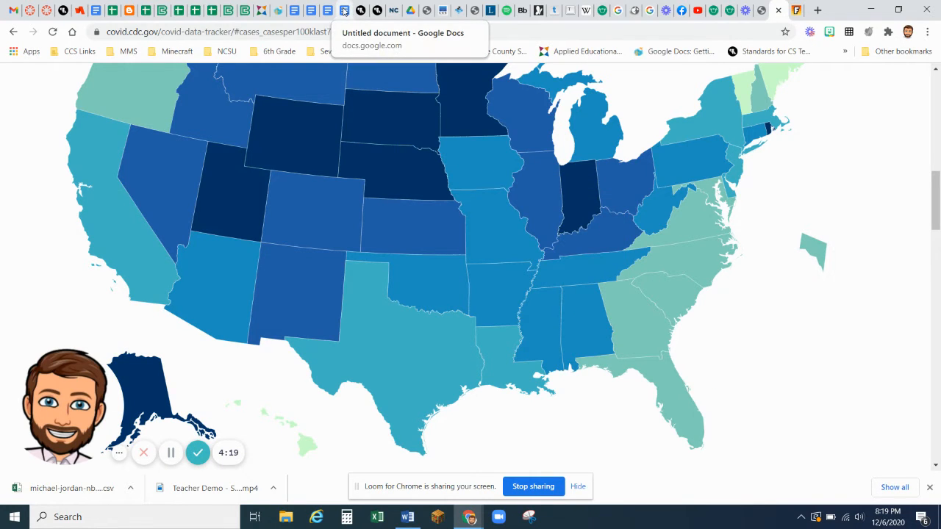
Step: Enter 267,589 as Alabama's total cases
left_click(329, 10)
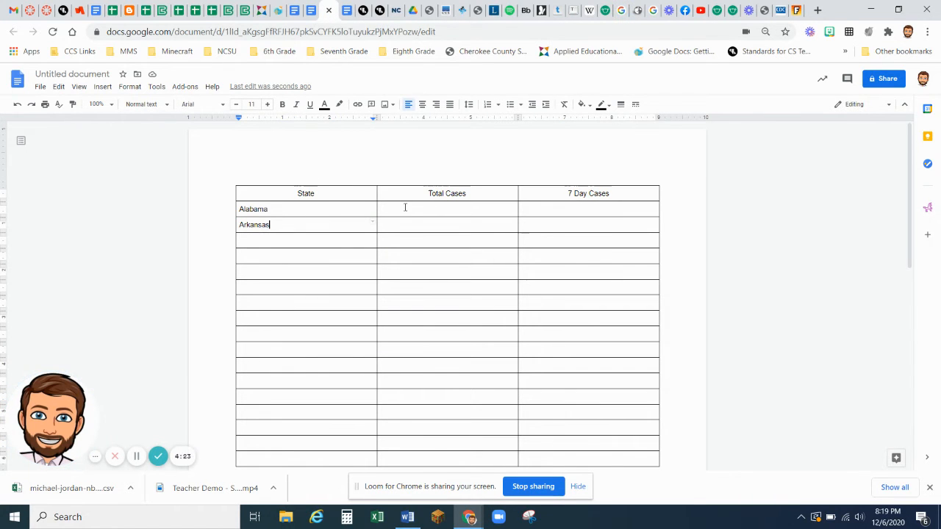
type("26")
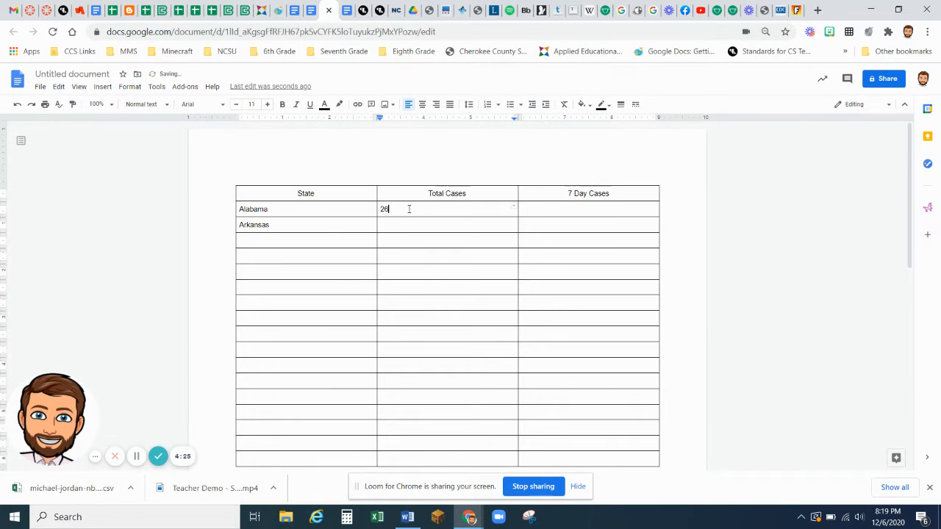
type("7,")
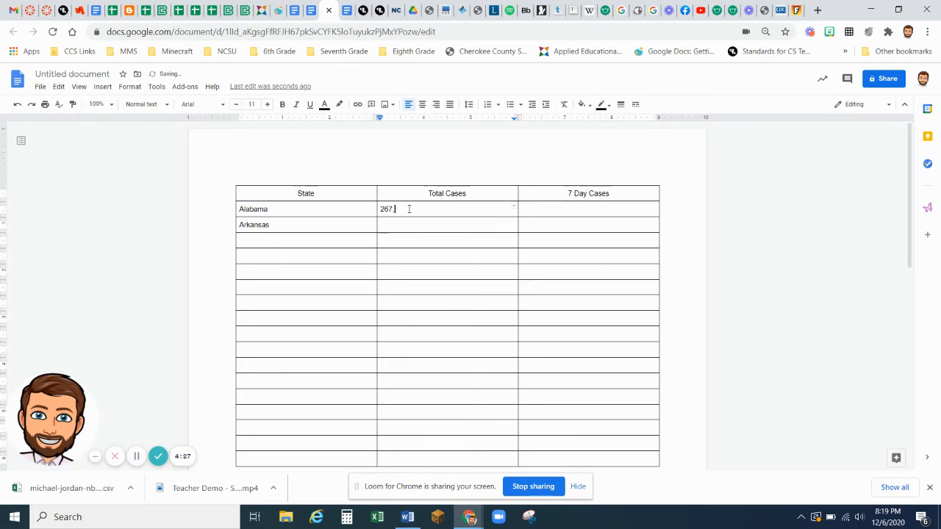
type("589")
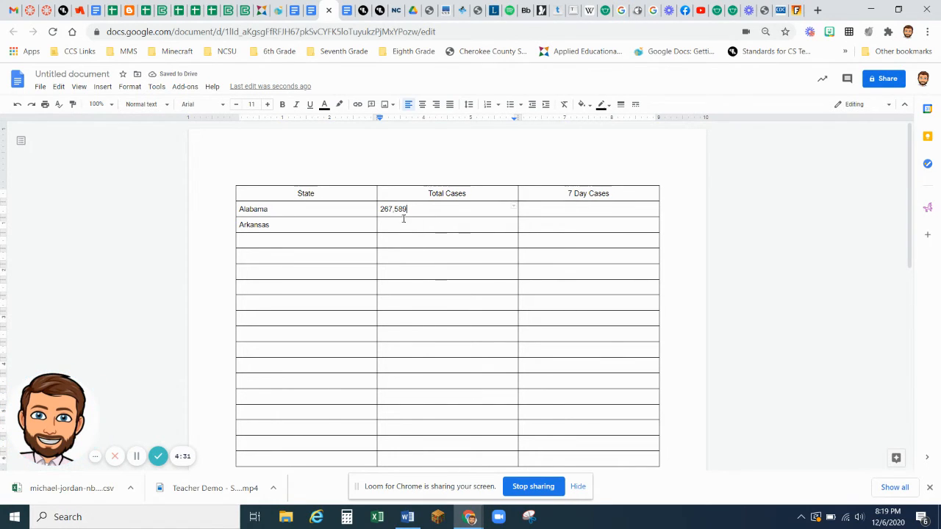
Step: Check the CDC data table and enter 66 as Alabama's 7-day figure
left_click(558, 208)
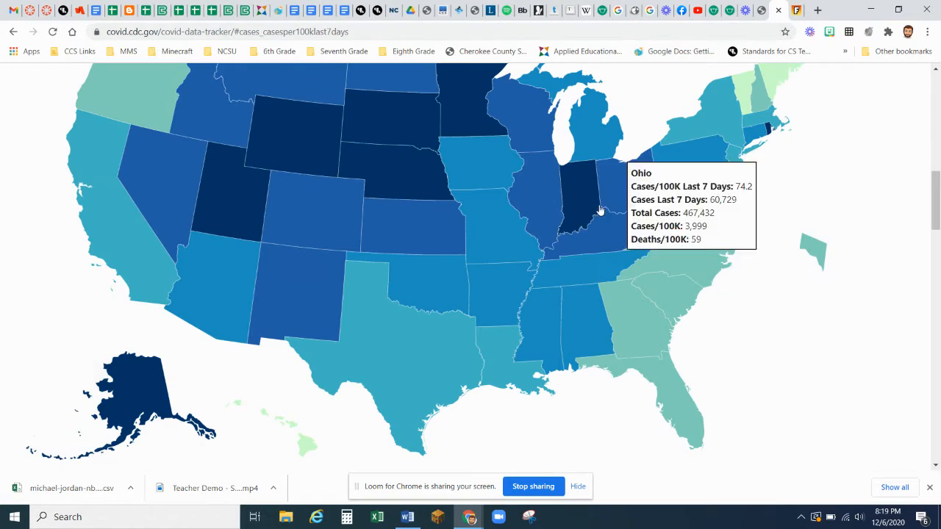
scroll("down", 3)
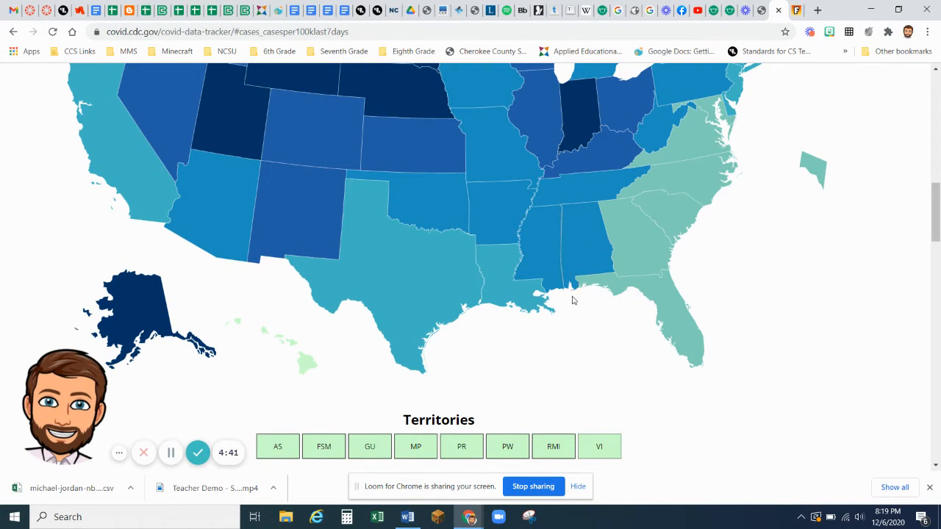
scroll("down", 3)
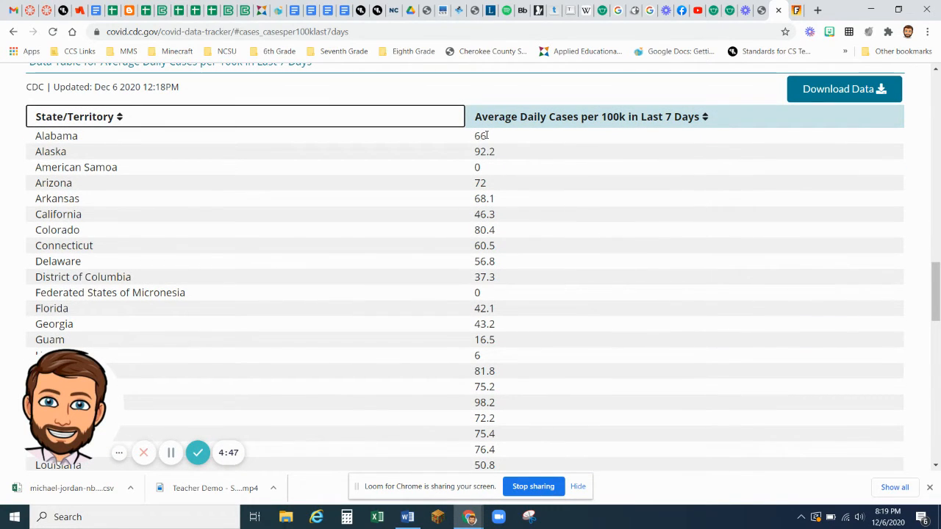
scroll("up", 3)
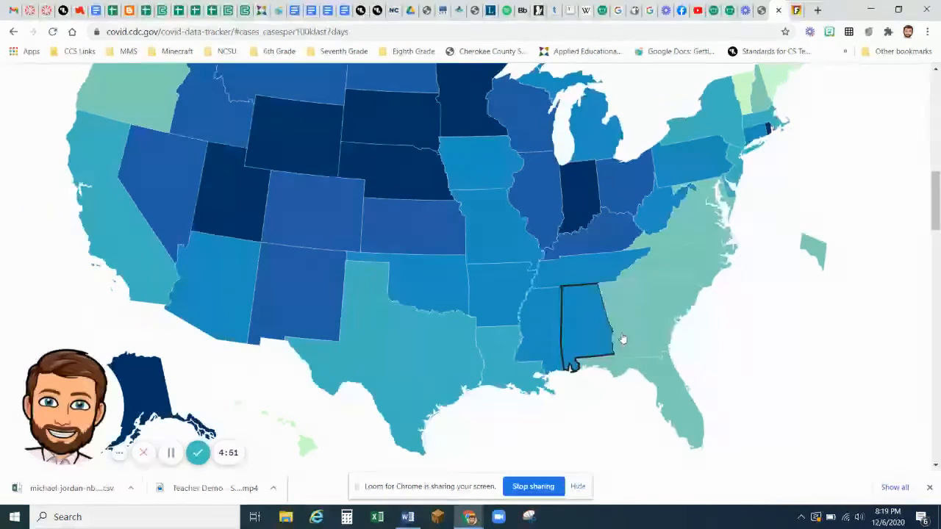
mouse_move(580, 317)
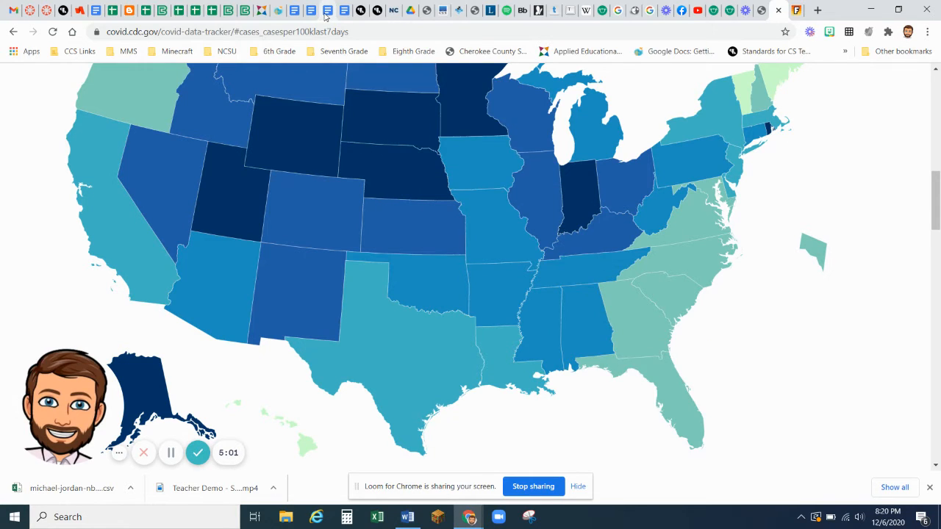
left_click(326, 10)
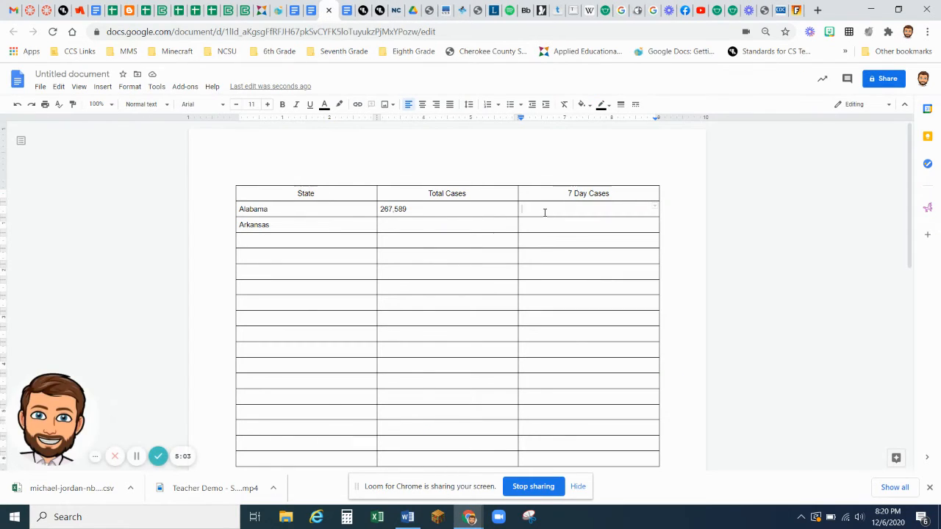
type("66")
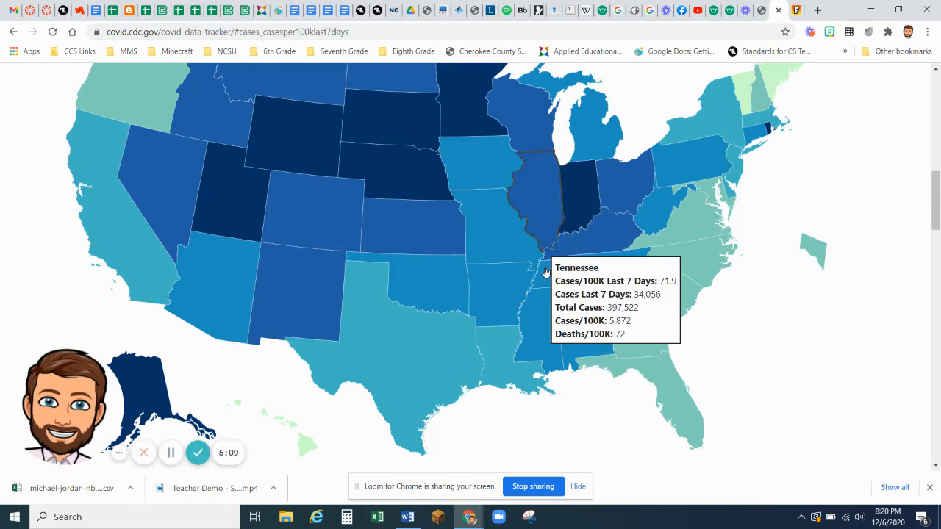
mouse_move(496, 291)
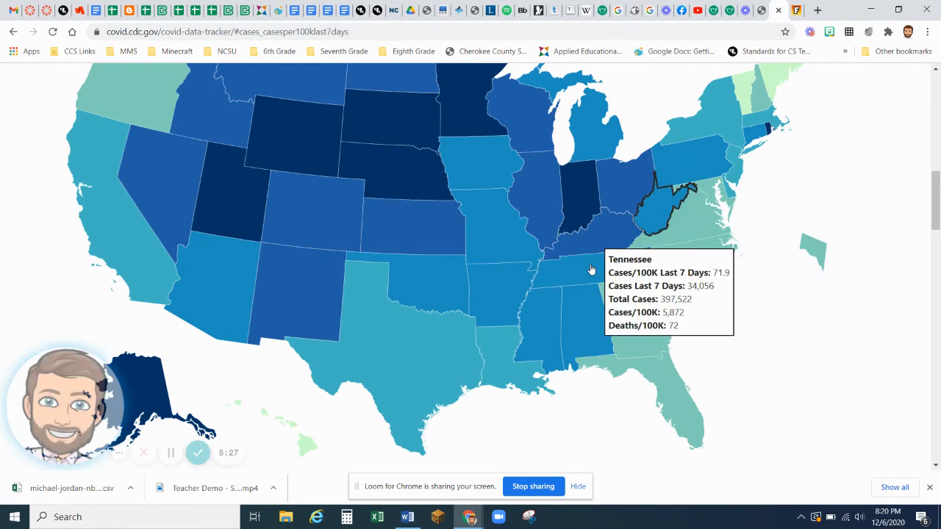
mouse_move(488, 294)
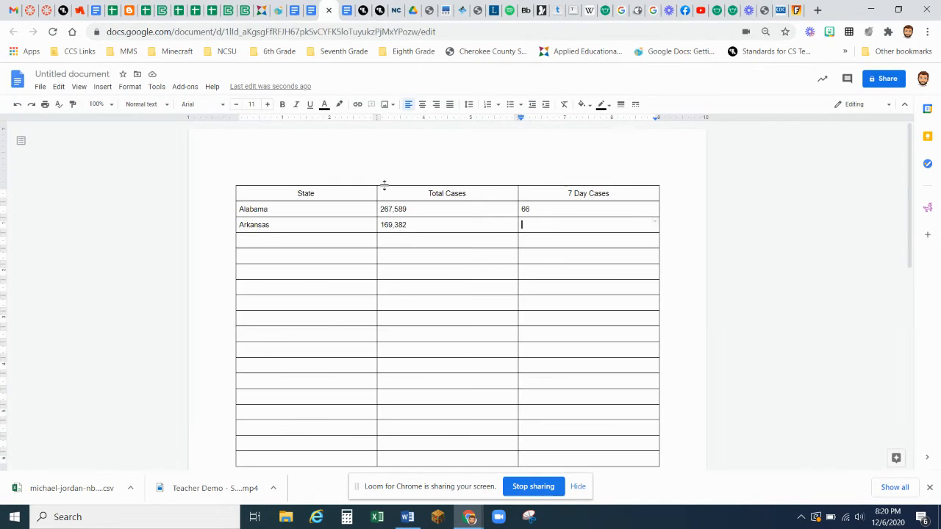
Step: Enter 68.1 in Arkansas's 7 Day Cases cell
type("68")
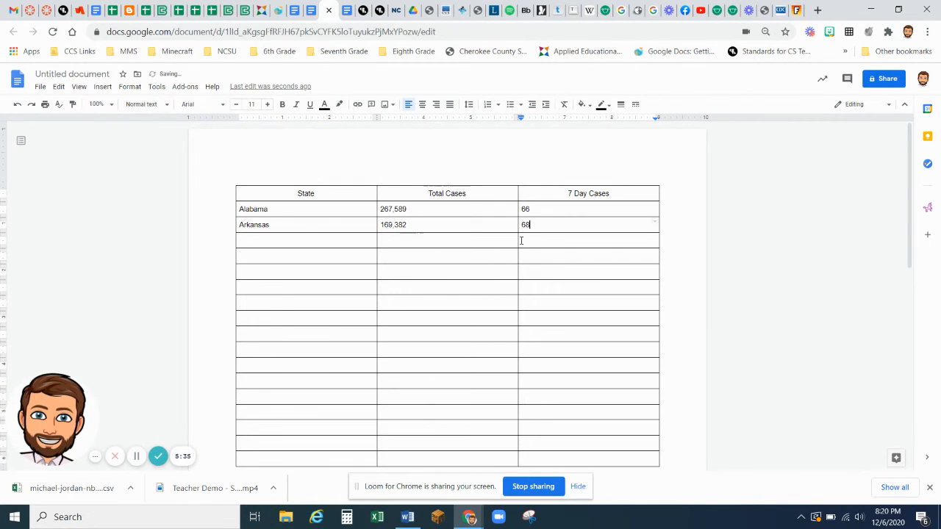
type(".1")
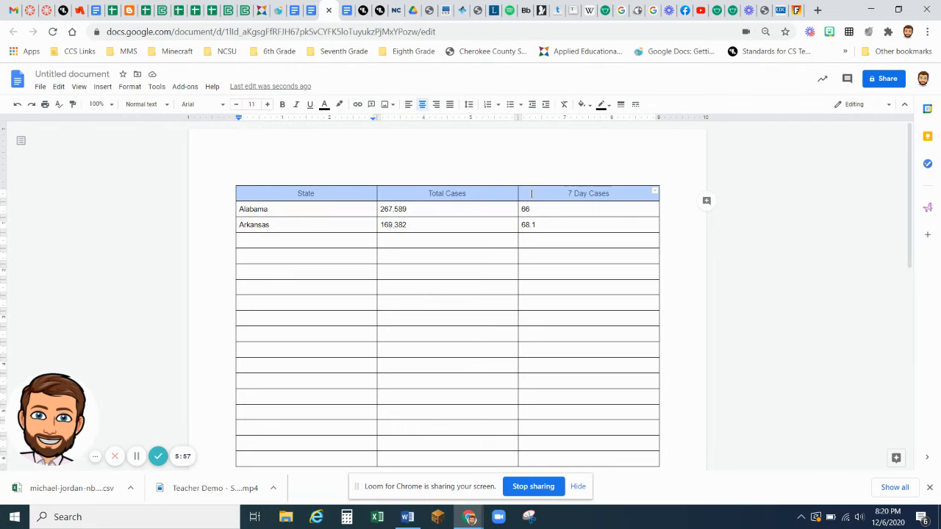
mouse_move(601, 103)
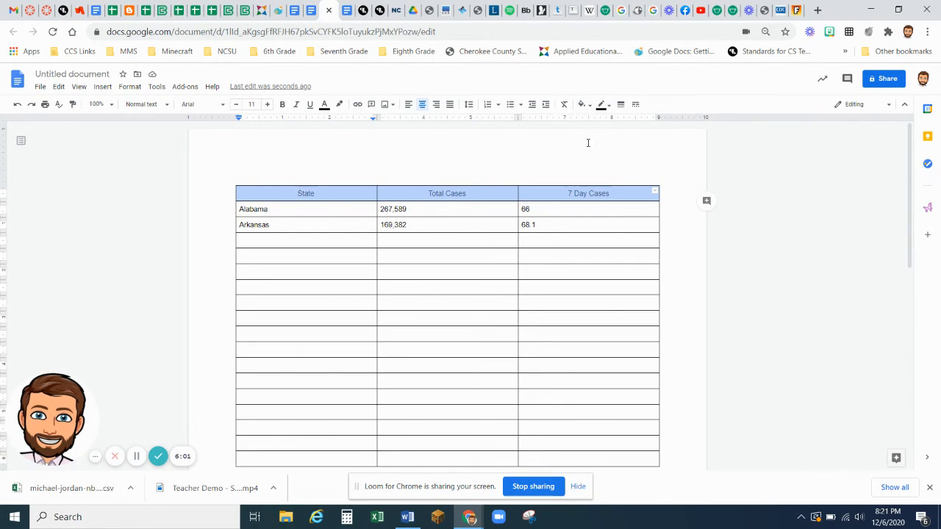
Step: Give the header row a gray background from the Background color palette
left_click(582, 103)
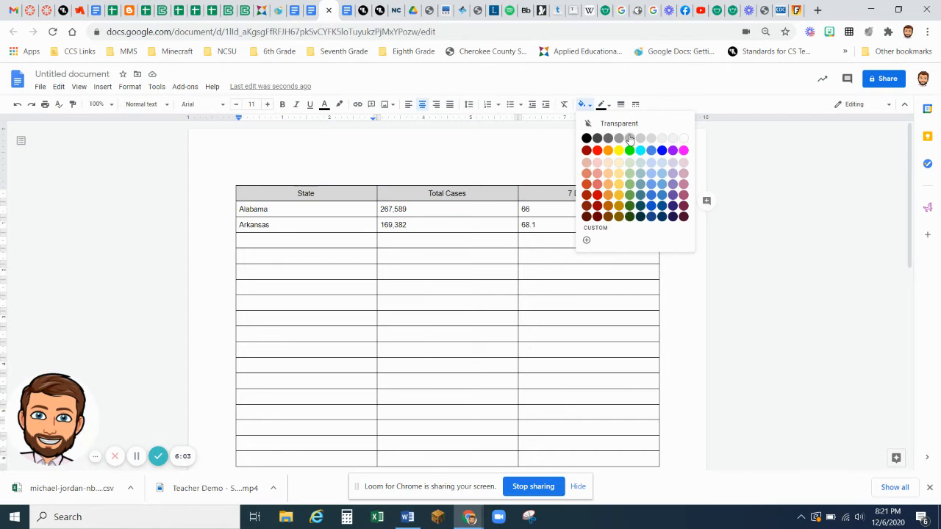
mouse_move(665, 142)
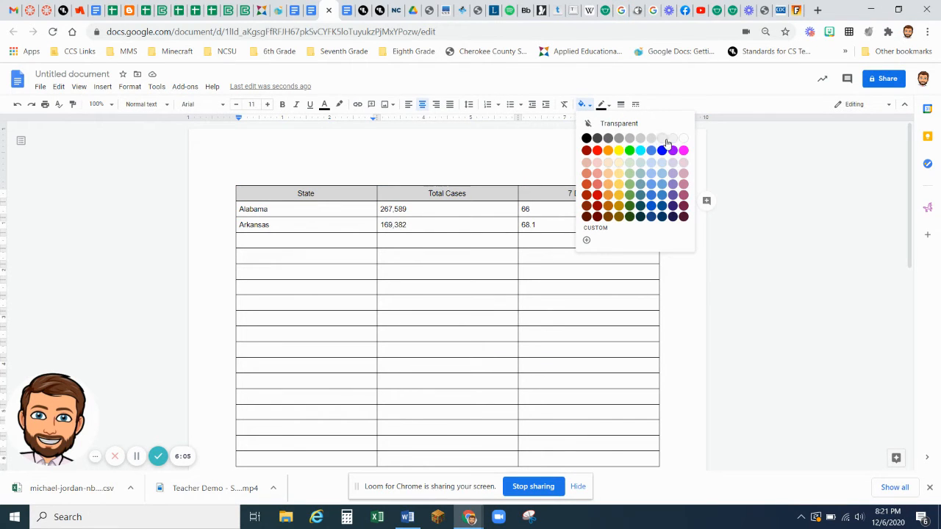
mouse_move(641, 143)
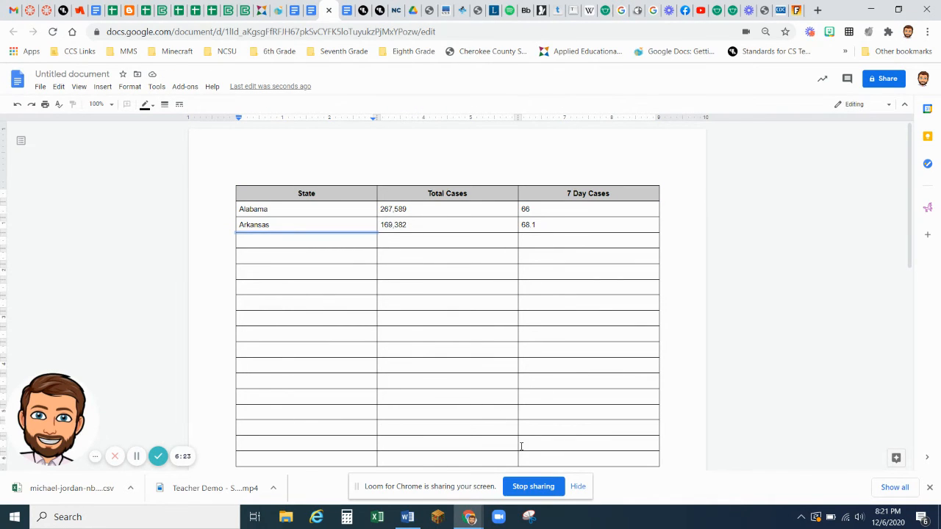
scroll("down", 3)
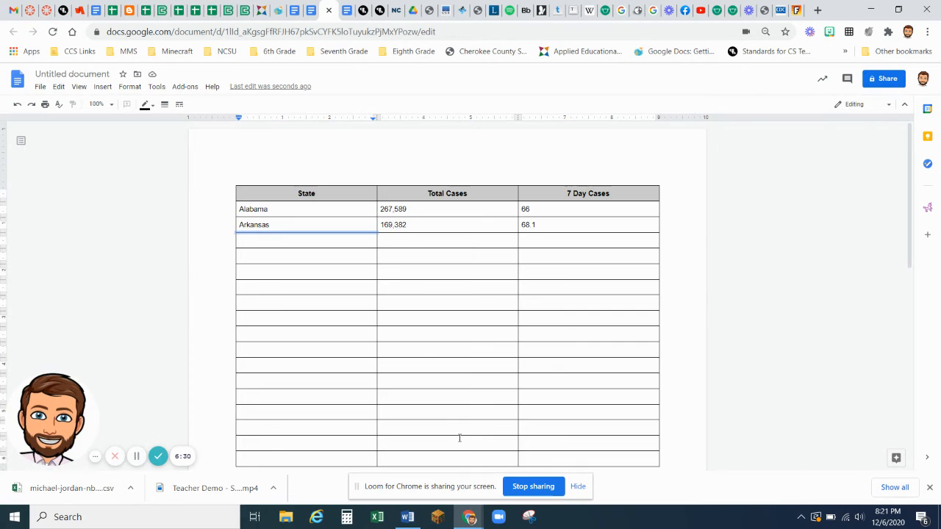
scroll("down", 3)
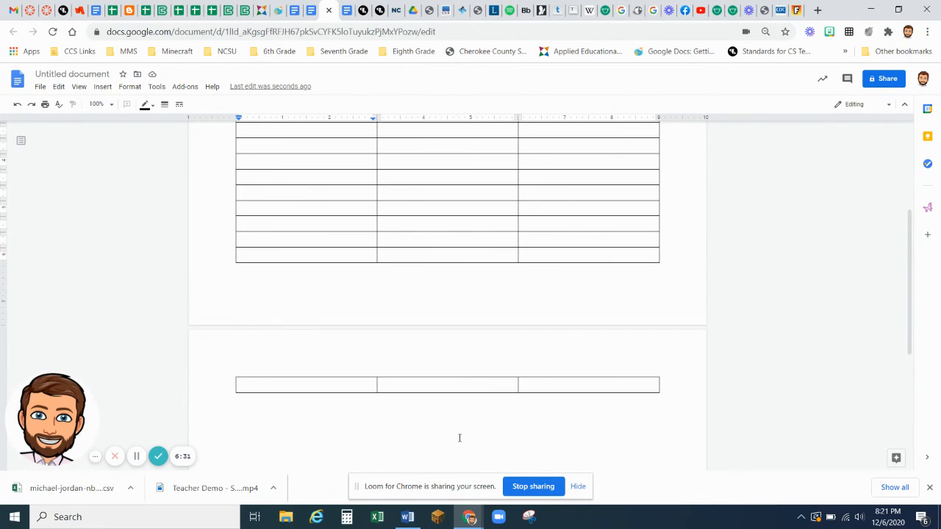
scroll("up", 3)
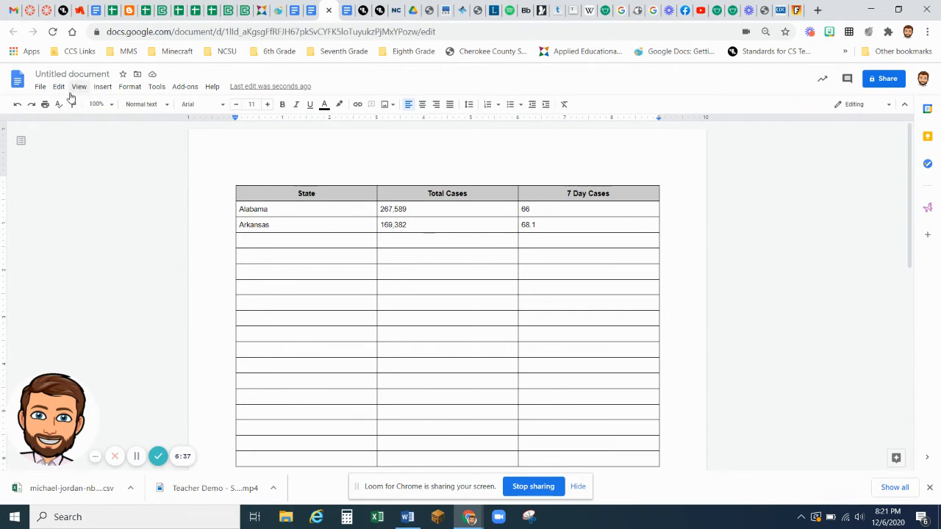
left_click(39, 85)
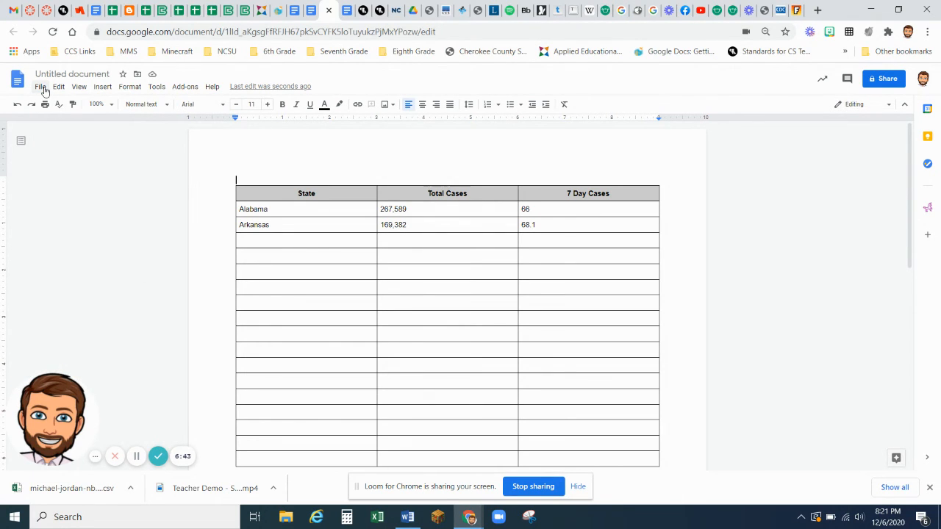
Step: Set the bottom margin to 0.5 inch in Page setup and verify it
left_click(41, 85)
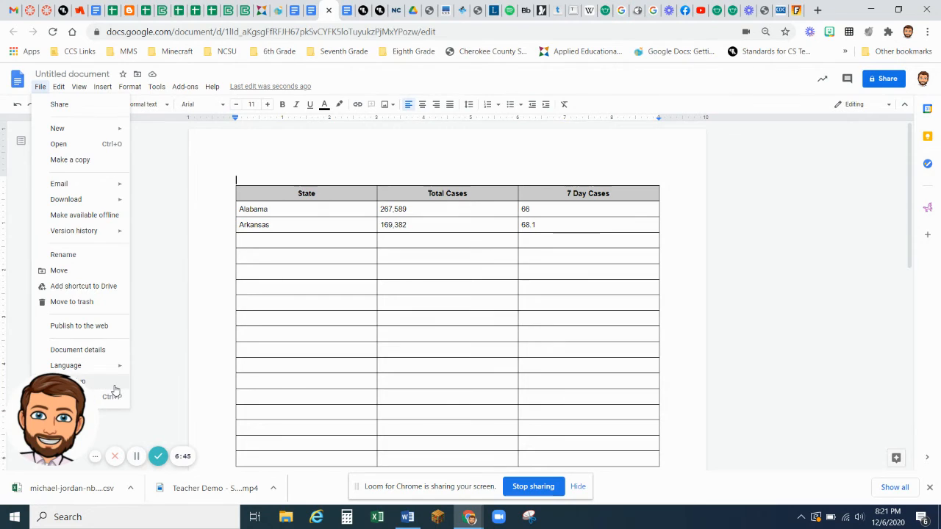
left_click(67, 381)
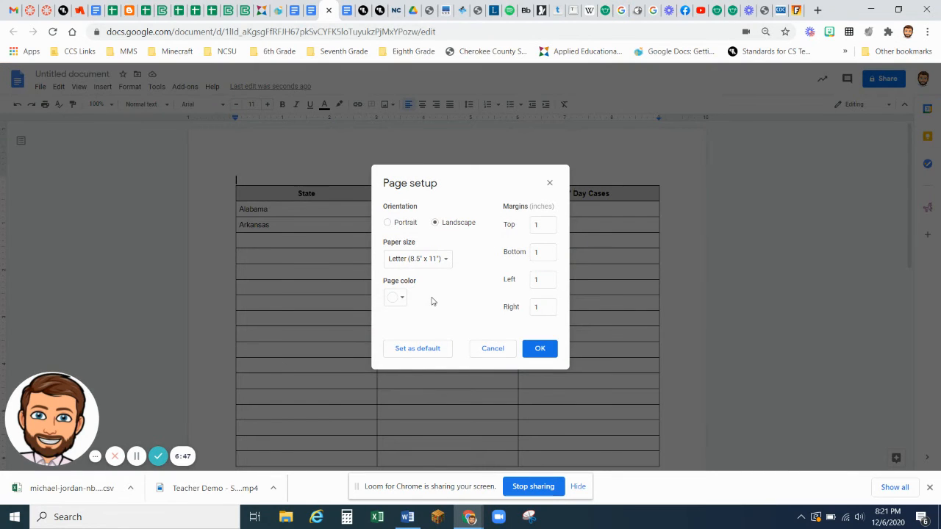
left_click(543, 252)
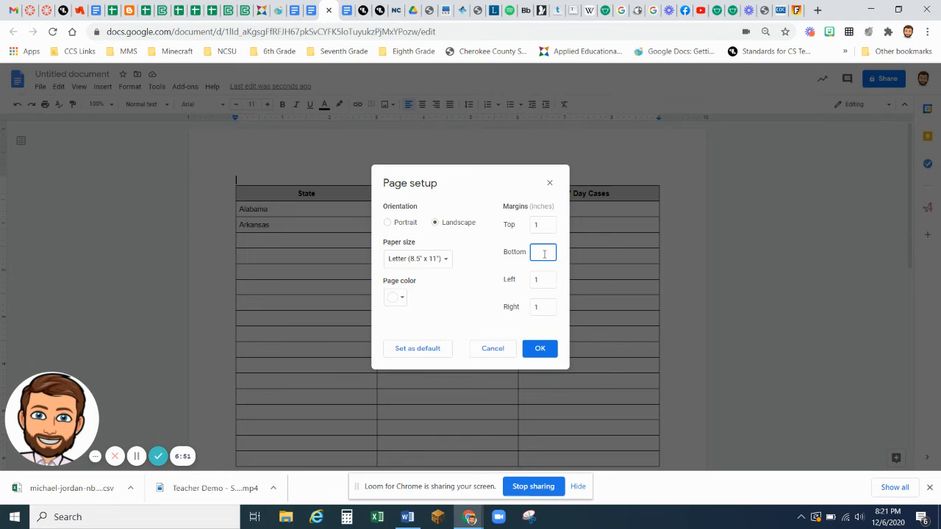
left_click(540, 347)
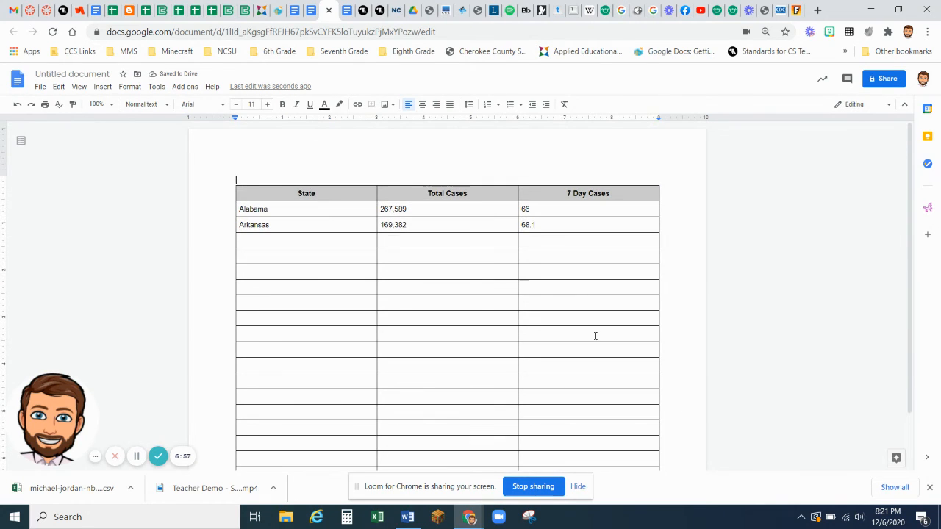
left_click(40, 85)
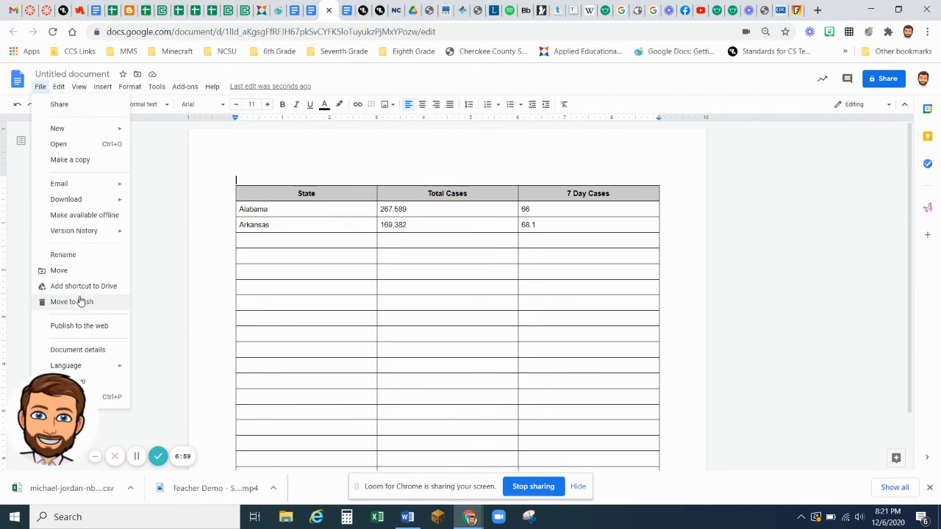
left_click(66, 379)
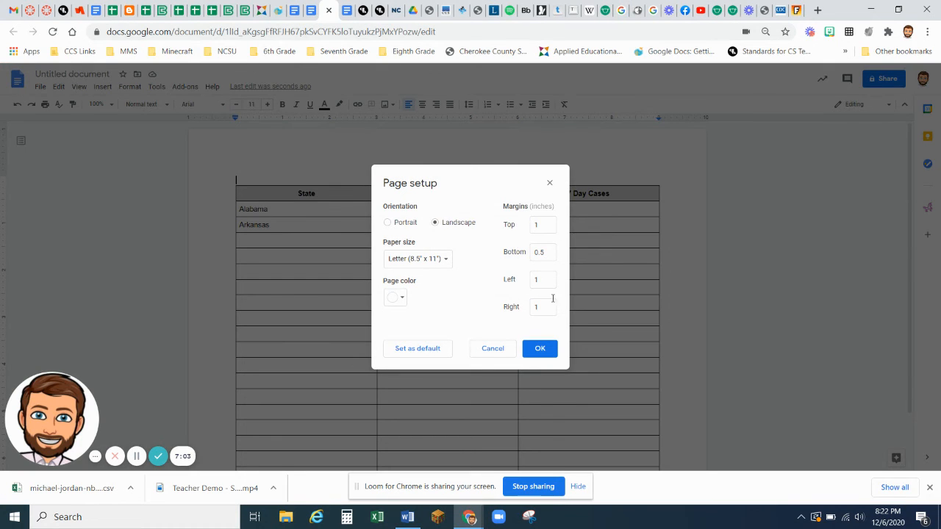
left_click(540, 347)
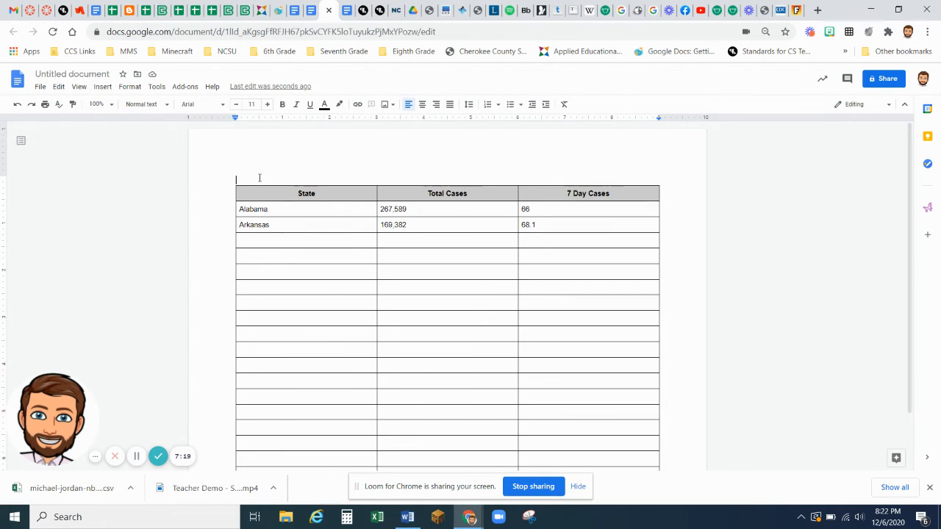
Step: Add the title 'Covid 19 Numbers Week 17 @ MMS' above the table and make it bold
type("Covi")
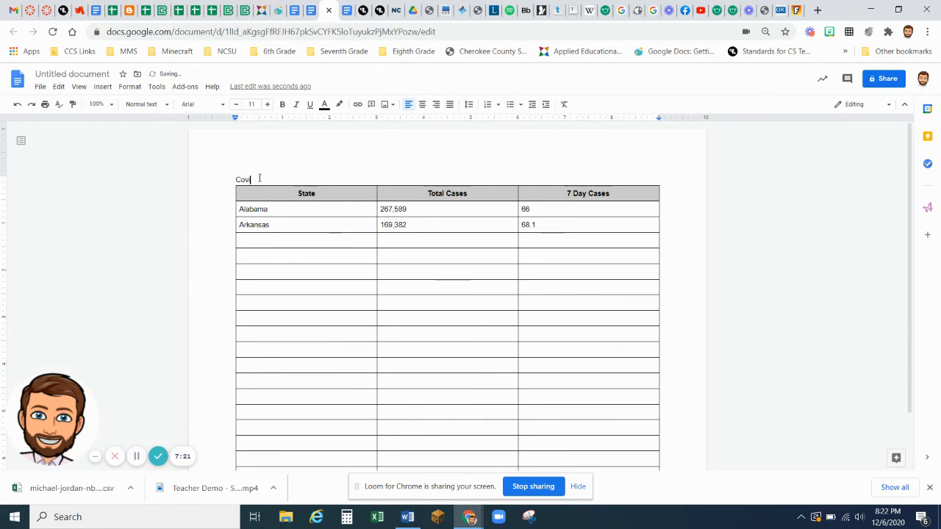
type("id 19")
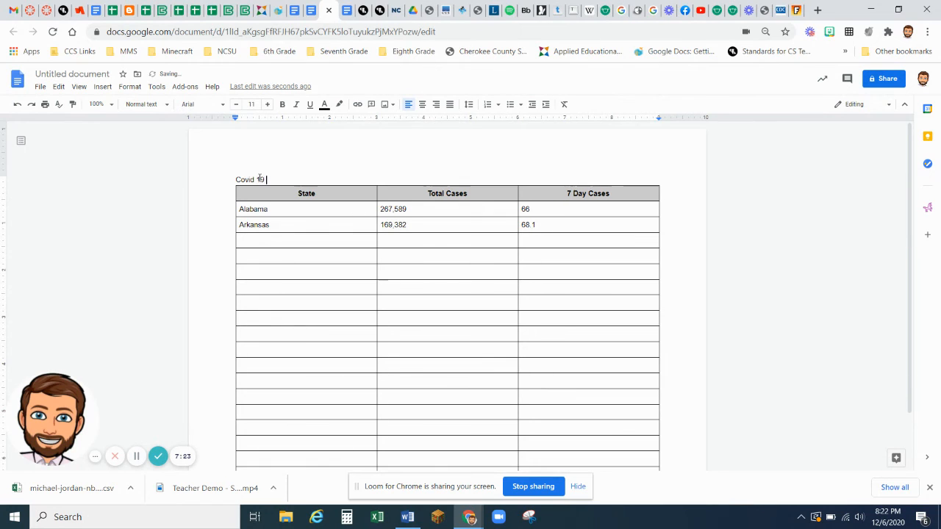
type("N")
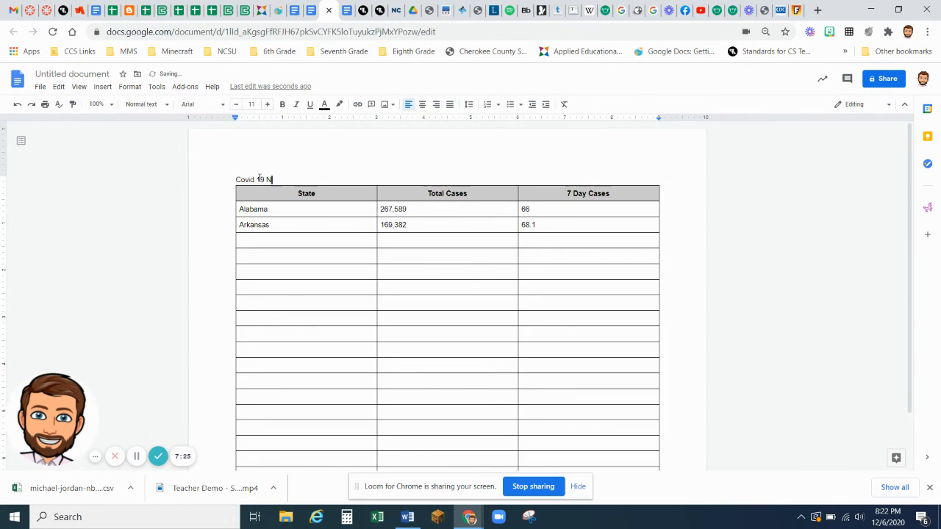
type("umbers")
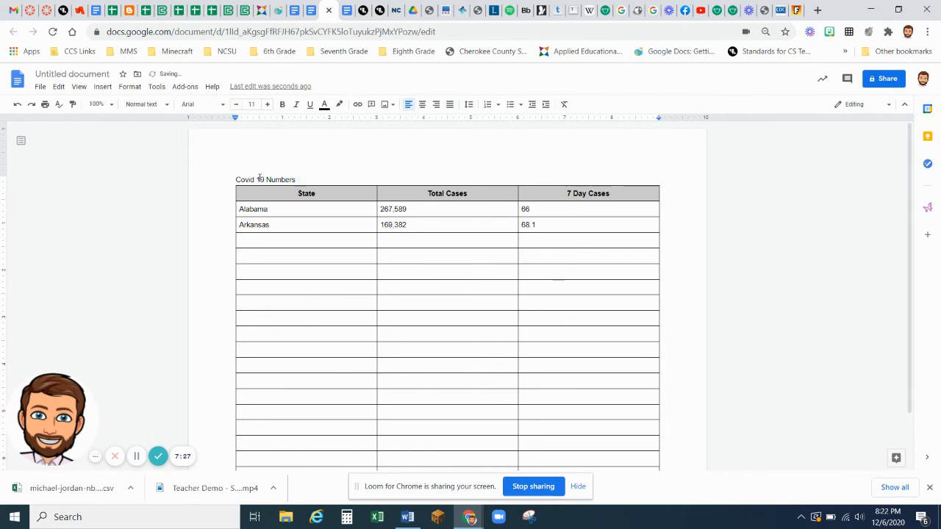
type("W")
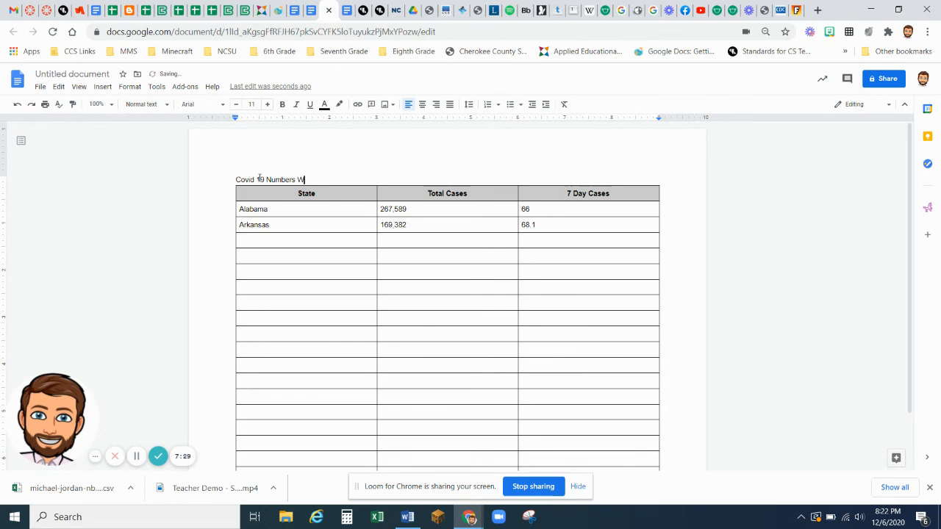
type("eek 17")
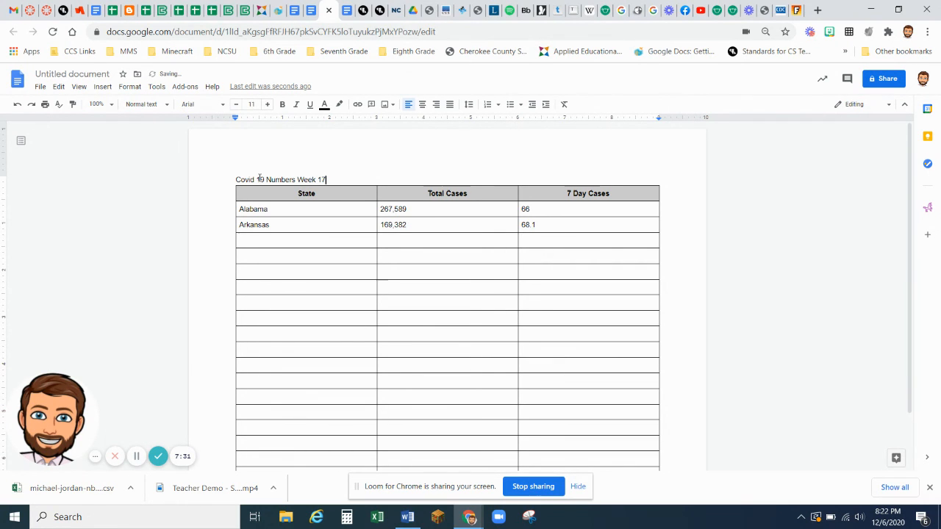
type("@ MMS")
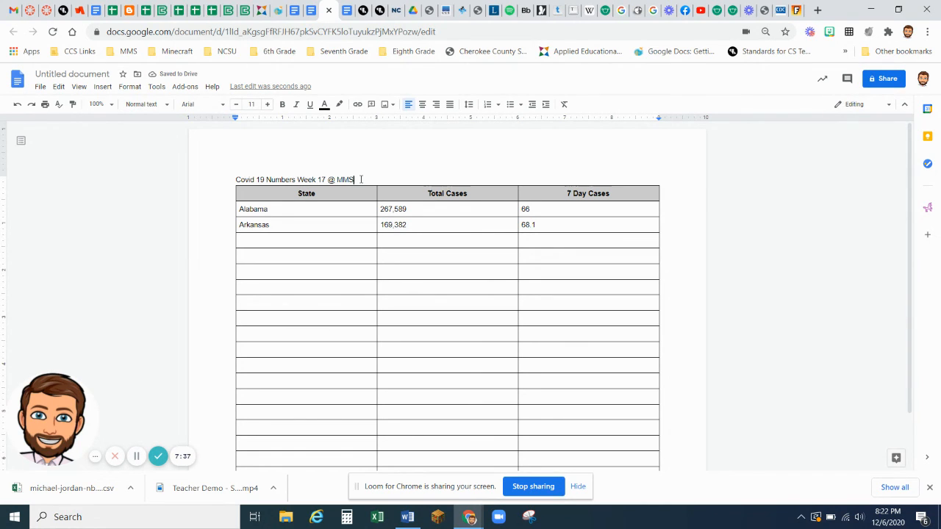
triple_click(294, 179)
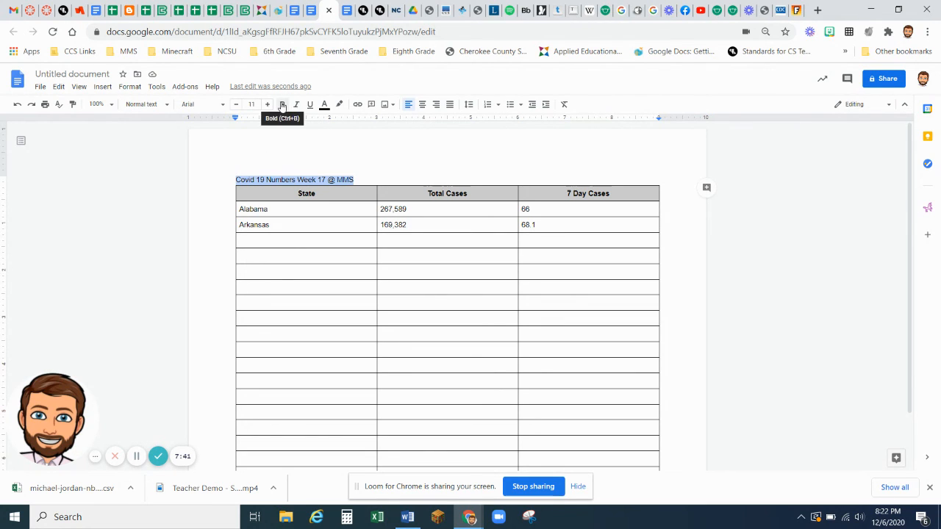
left_click(283, 103)
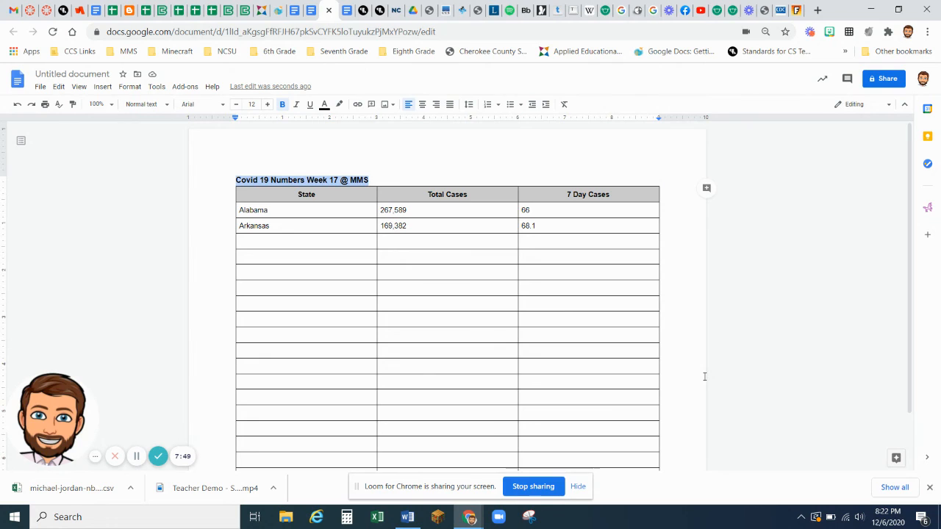
mouse_move(685, 373)
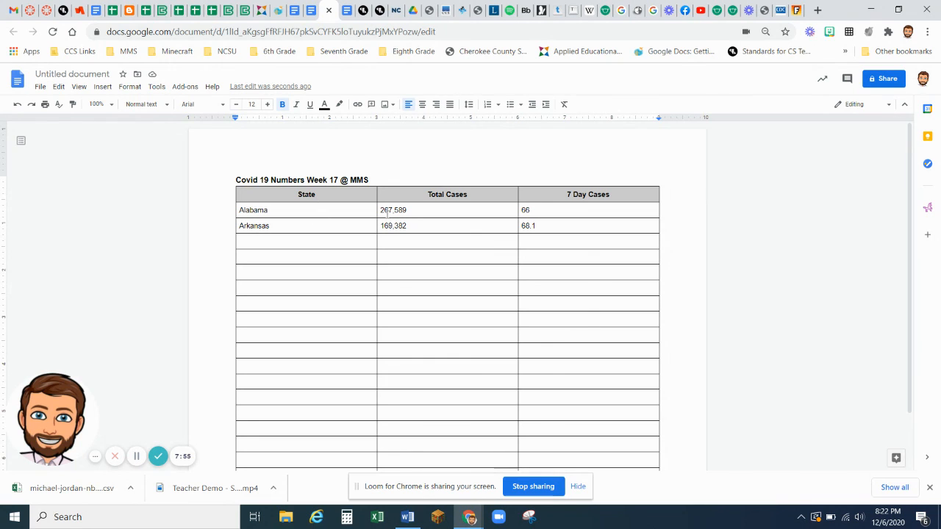
Step: Center-align the figures in the Total Cases and 7 Day Cases columns
left_click(392, 209)
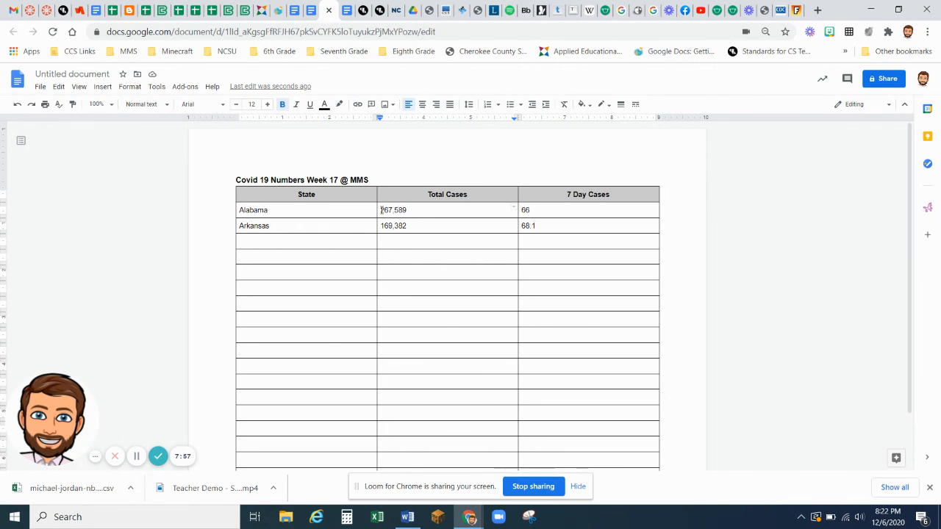
left_click_drag(380, 209, 654, 261)
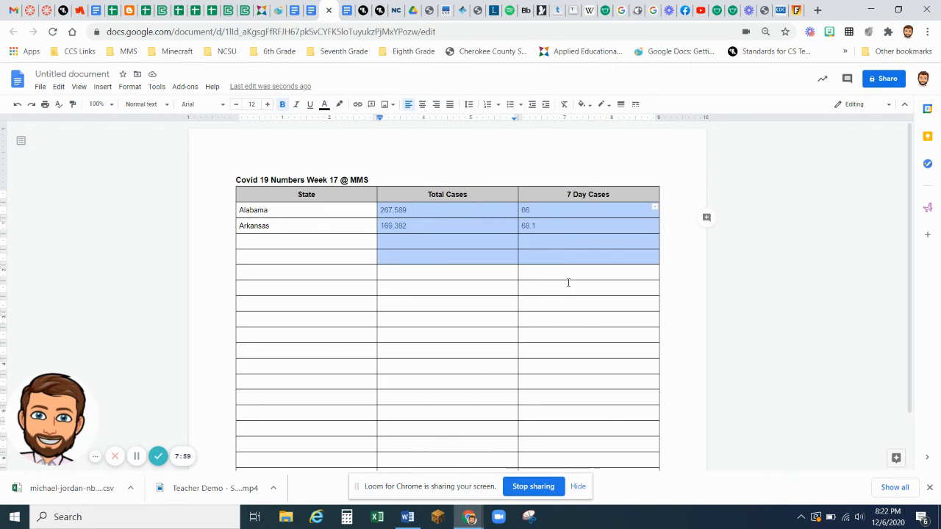
left_click_drag(568, 282, 573, 456)
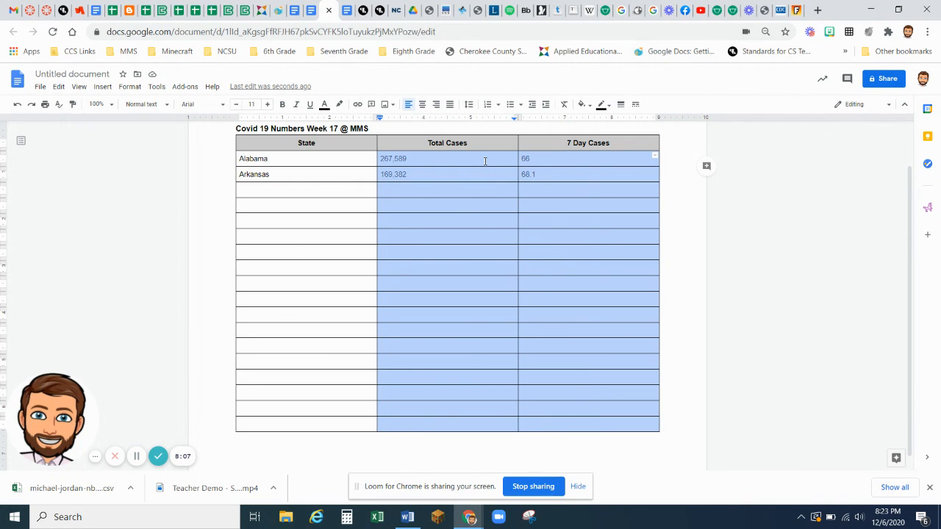
left_click(422, 103)
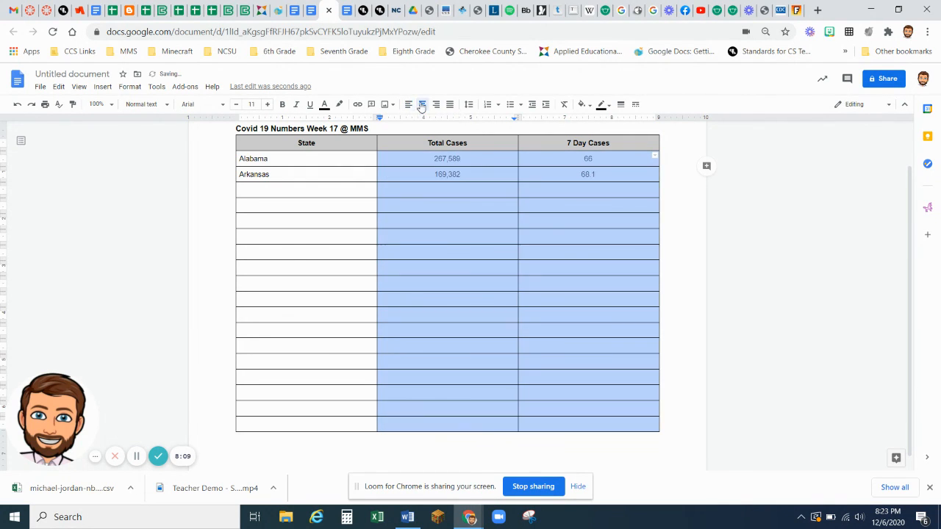
left_click(444, 255)
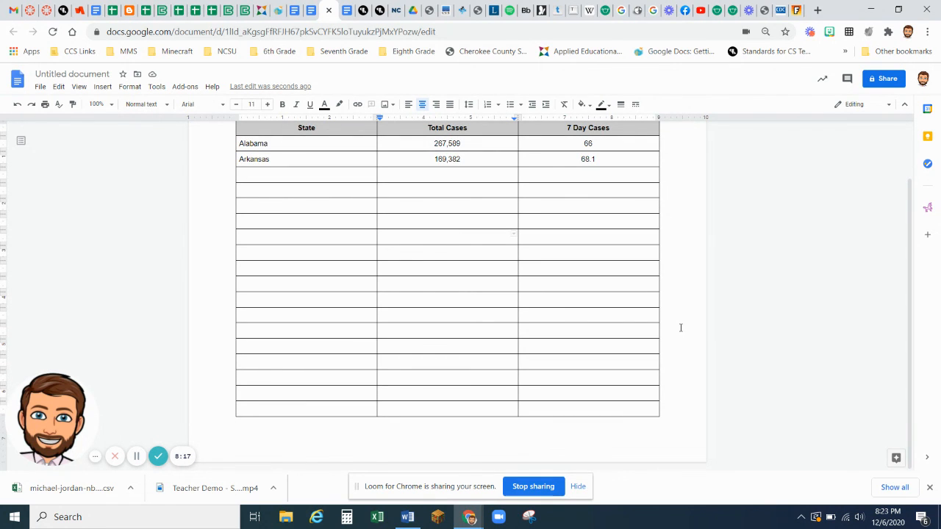
scroll("up", 3)
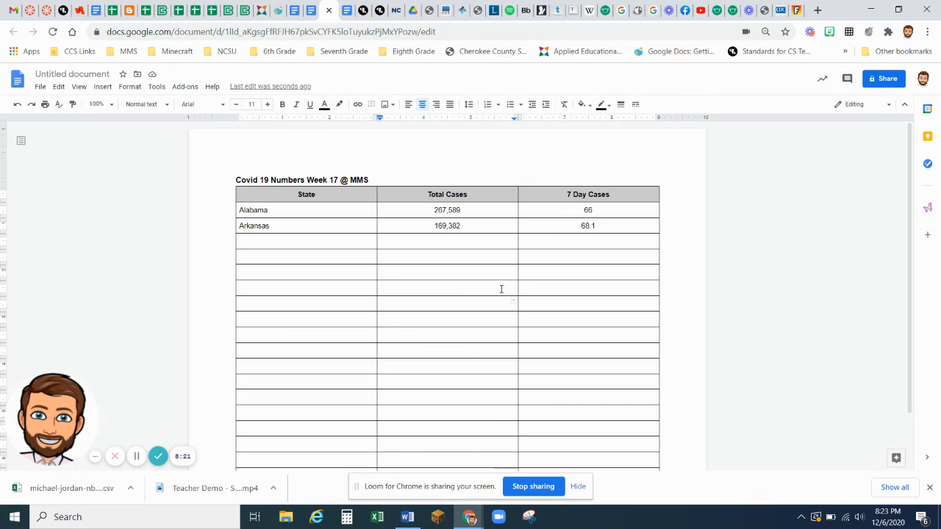
mouse_move(362, 399)
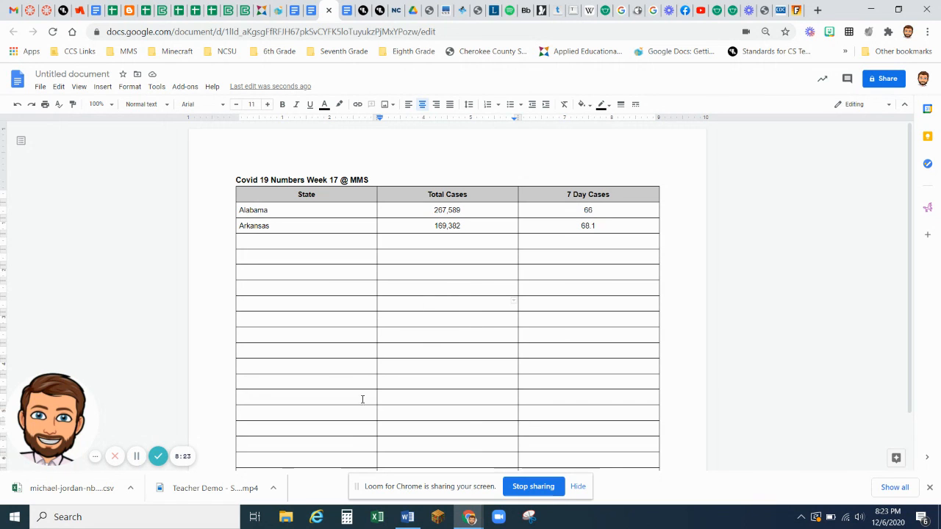
mouse_move(688, 331)
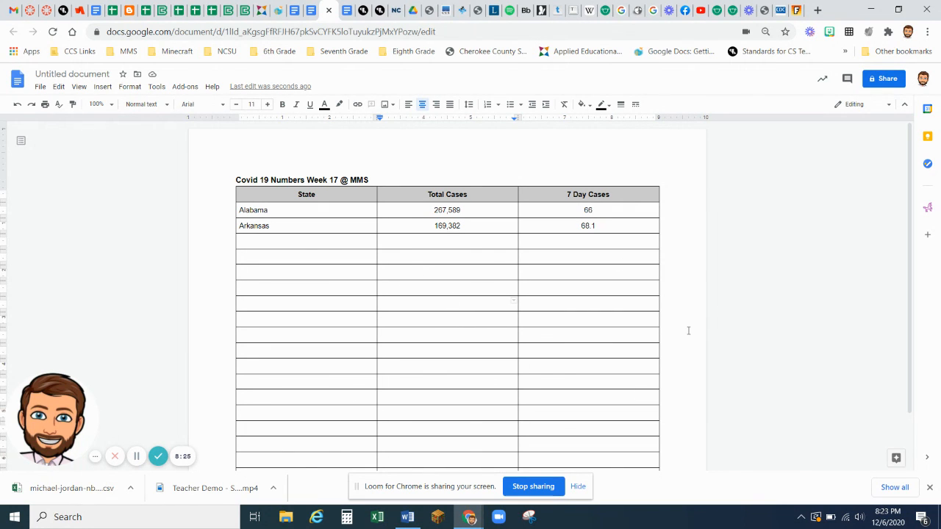
mouse_move(147, 434)
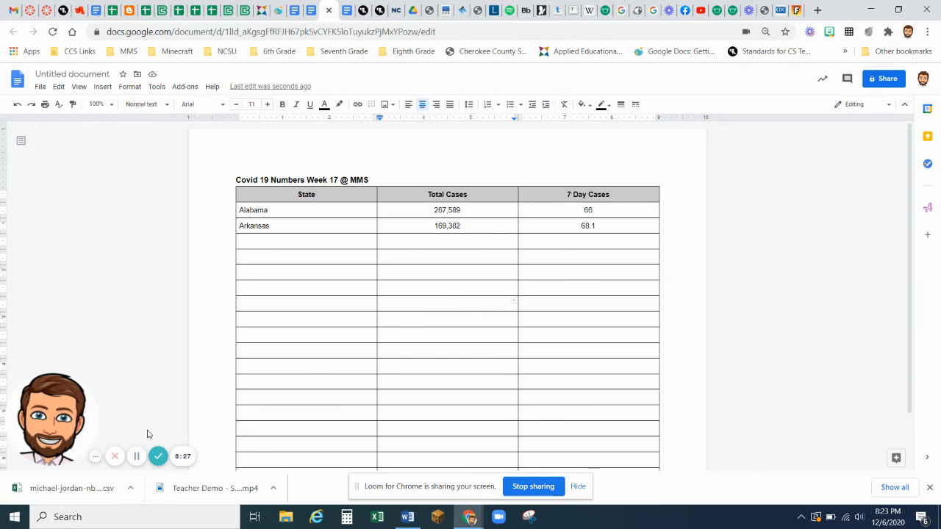
mouse_move(135, 455)
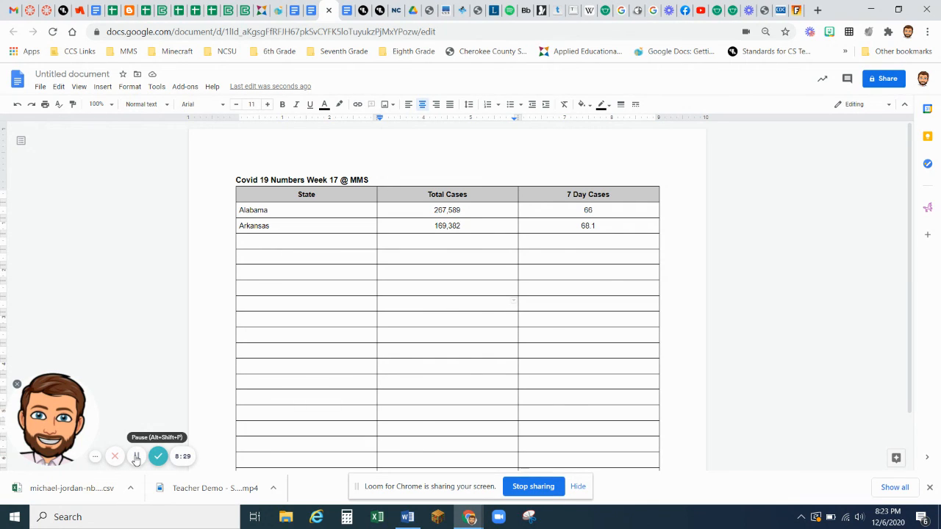